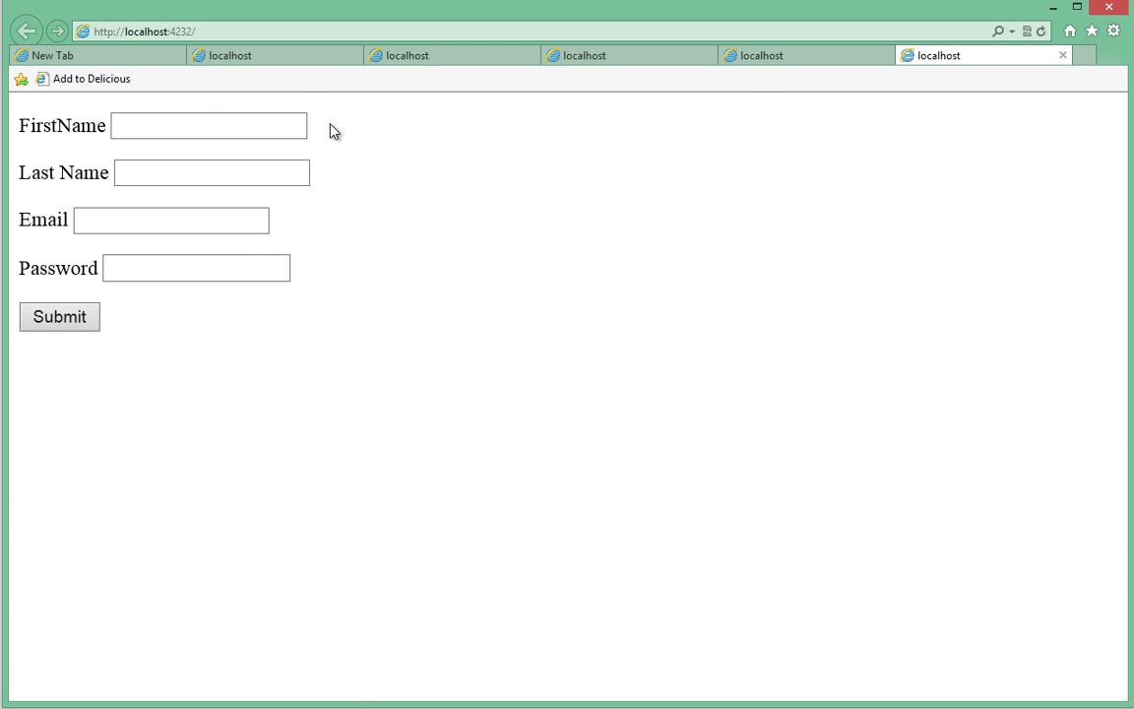
{"action": "left_click", "coordinate": [209, 126]}
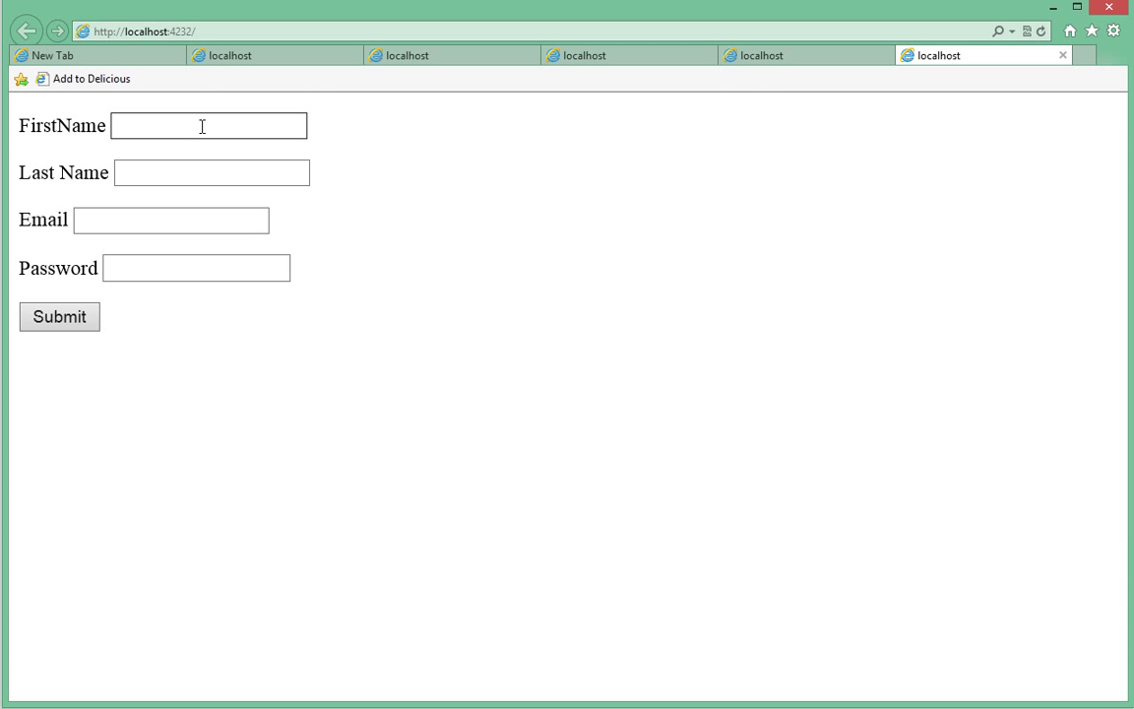
{"action": "type", "text": "Lamin"}
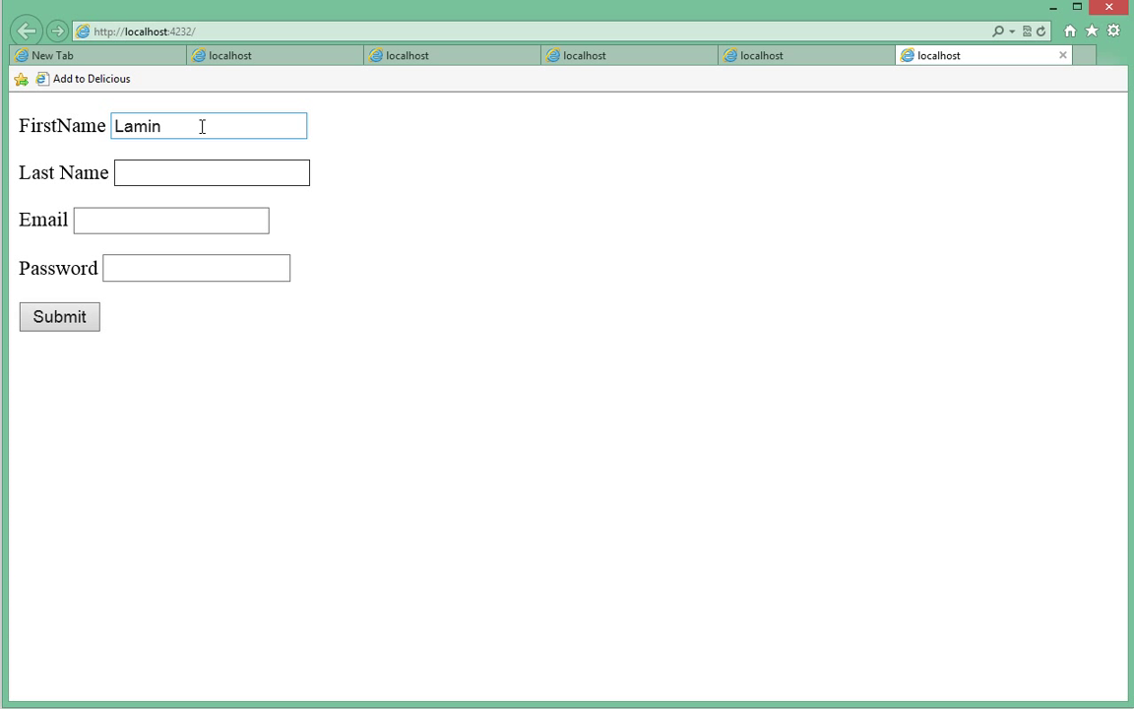
{"action": "type", "text": "Sanneh"}
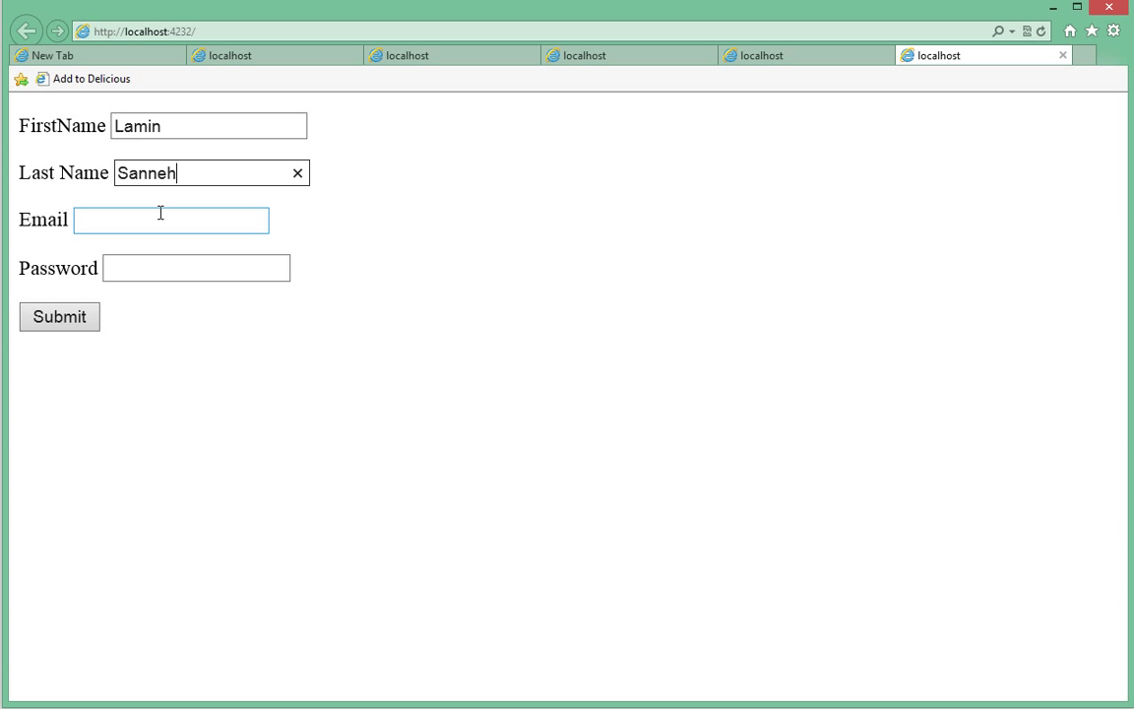
{"action": "left_click", "coordinate": [172, 221]}
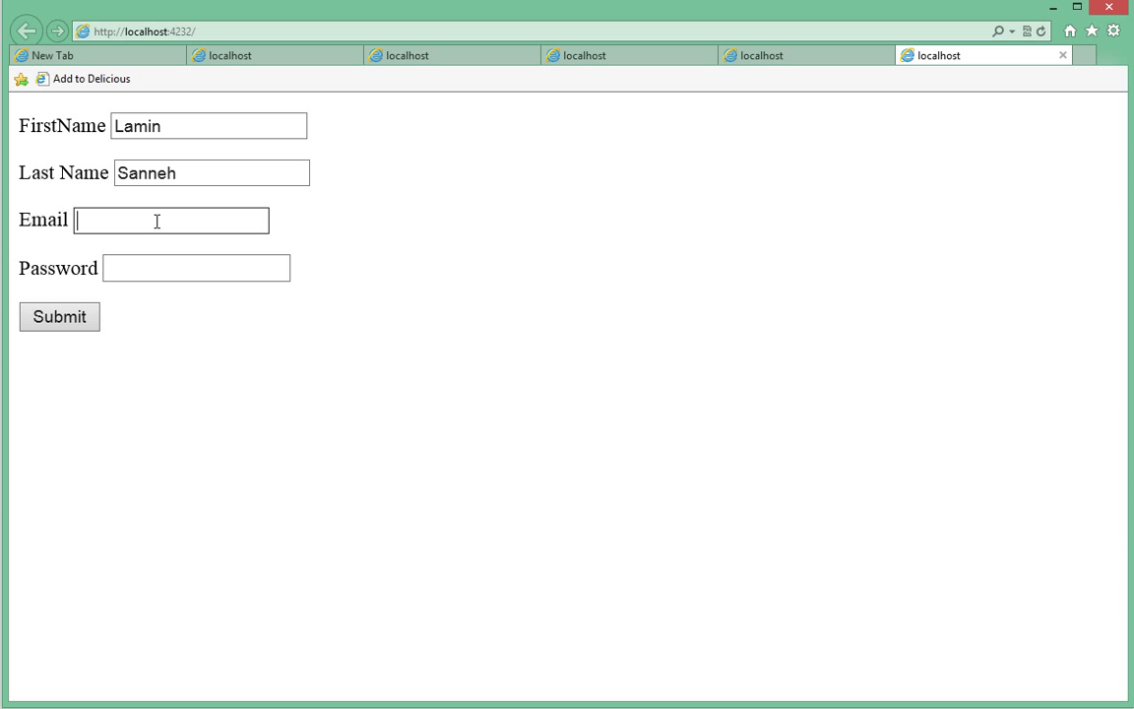
{"action": "type", "text": "lam"}
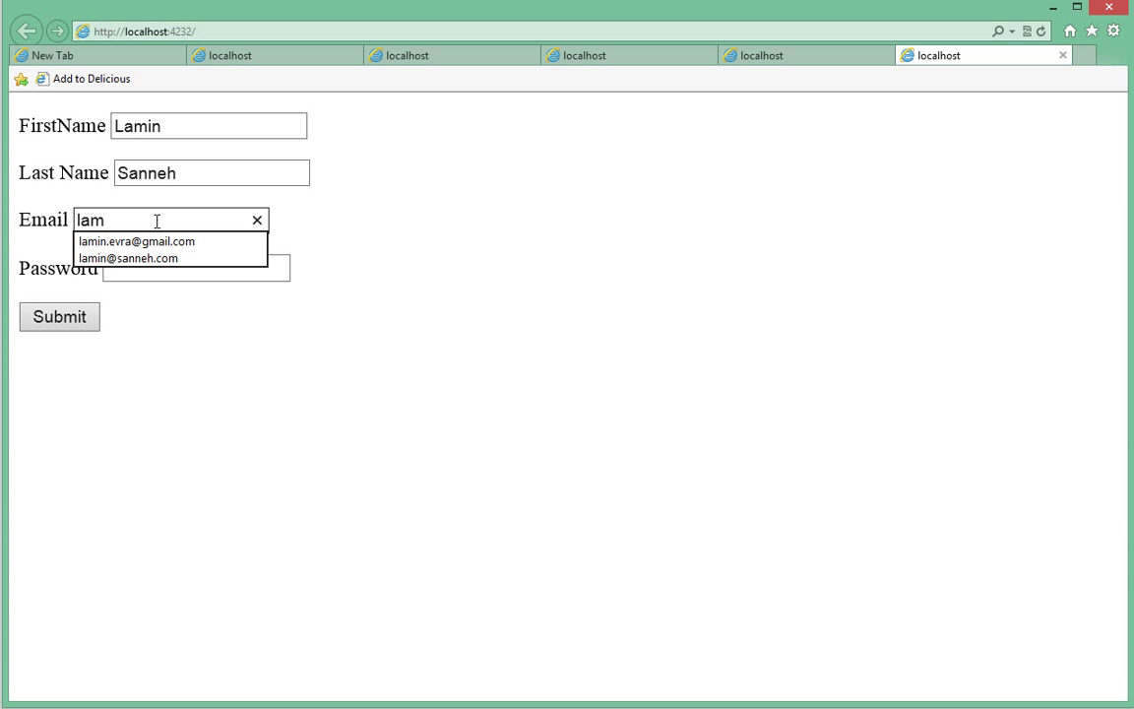
{"action": "left_click", "coordinate": [126, 258]}
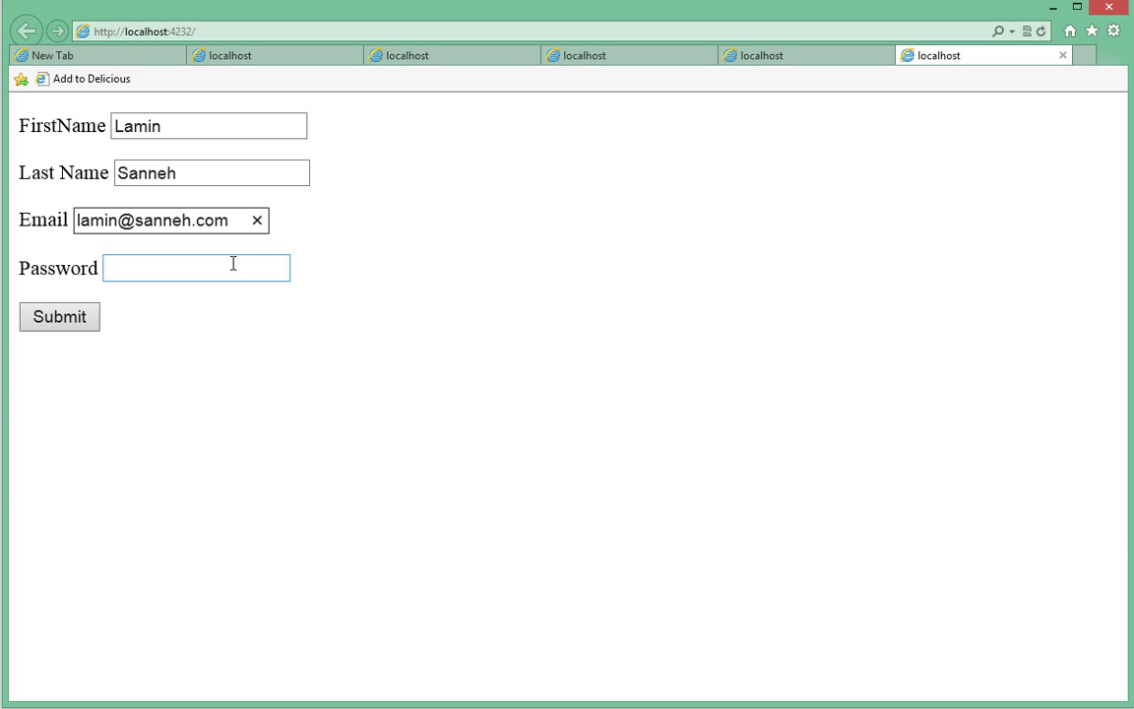
{"action": "type", "text": "••"}
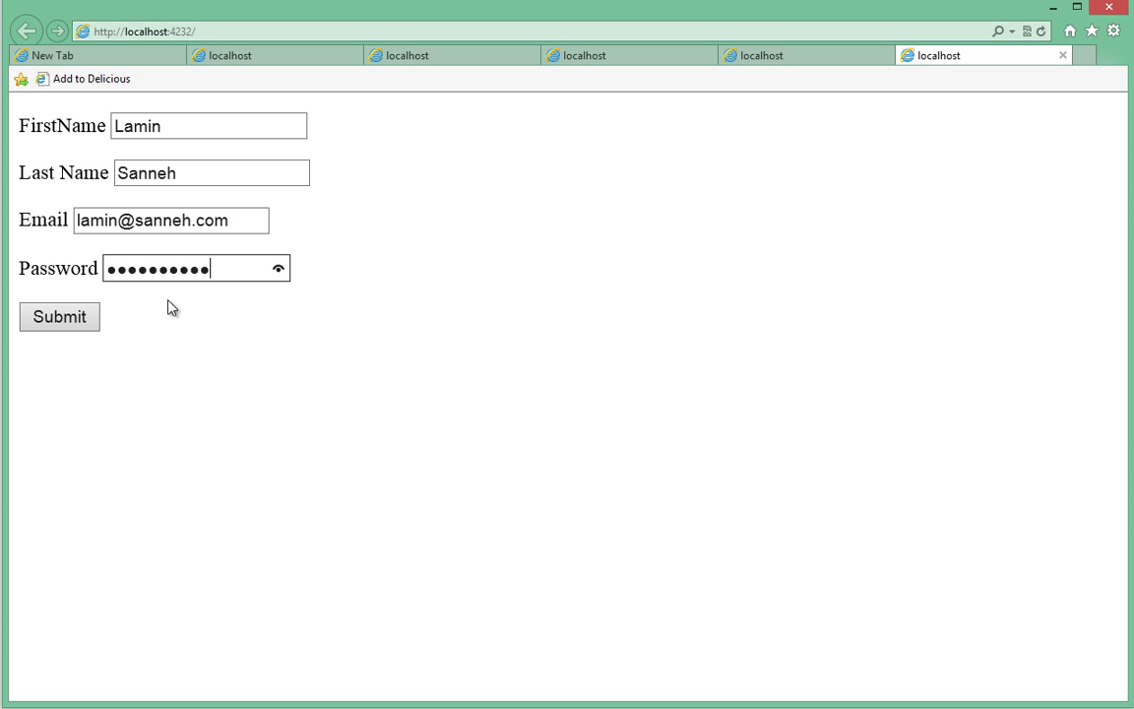
Submit the form to reach the success page, go back and resubmit with an empty password
{"action": "left_click", "coordinate": [59, 315]}
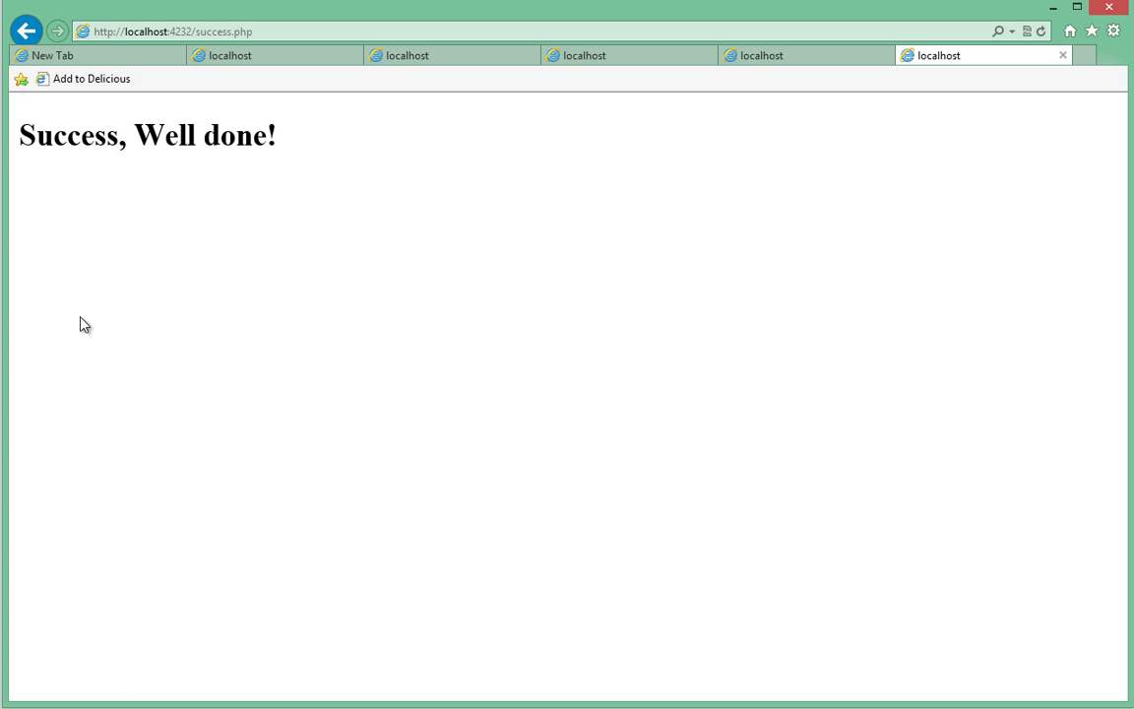
{"action": "left_click", "coordinate": [26, 32]}
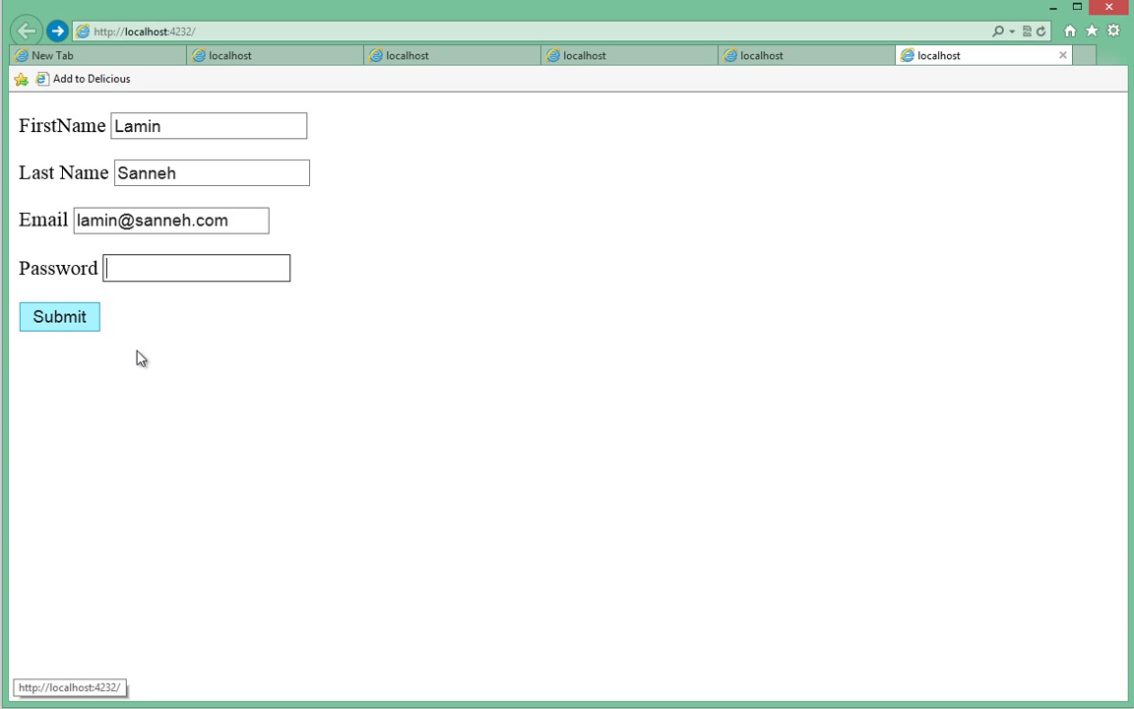
{"action": "left_click", "coordinate": [59, 315]}
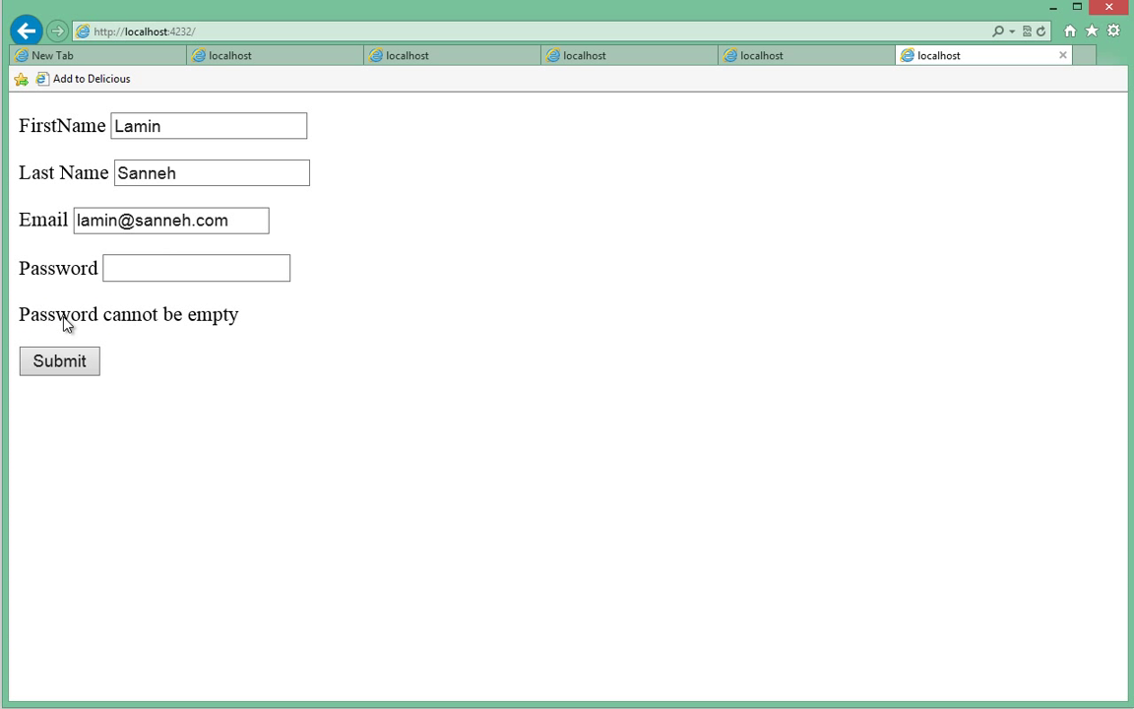
{"action": "left_click", "coordinate": [197, 268]}
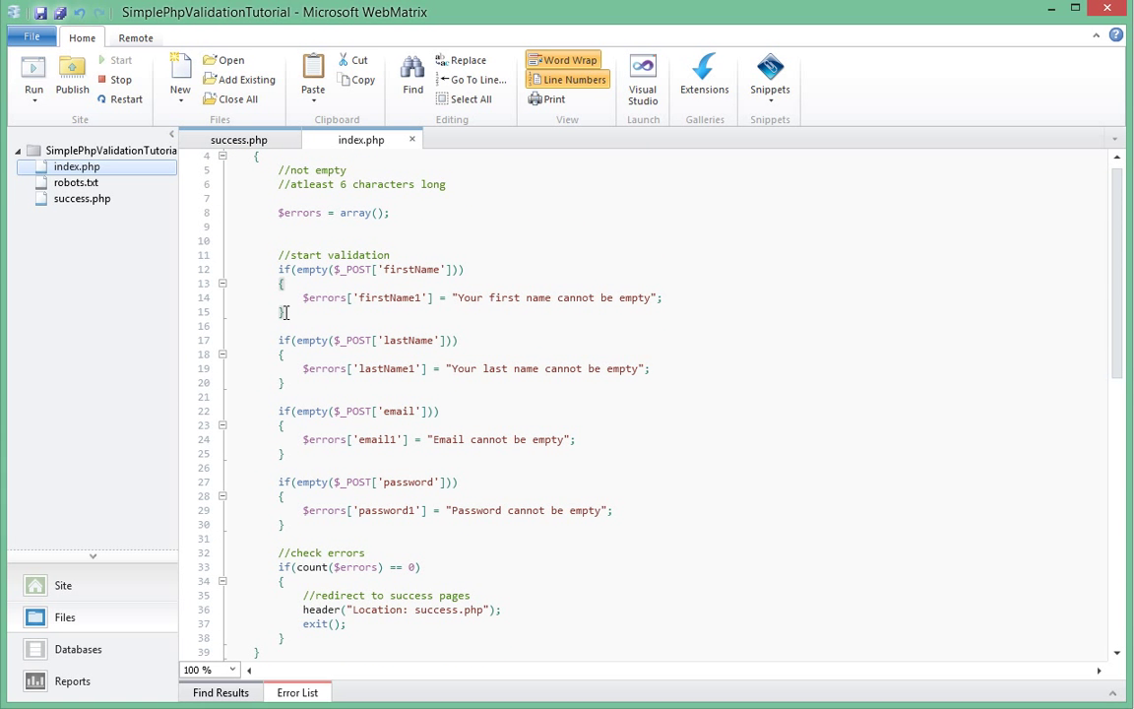
Write if(strlen($_POST['firstName']) < 2) { } after the first-name empty check
{"action": "type", "text": "if("}
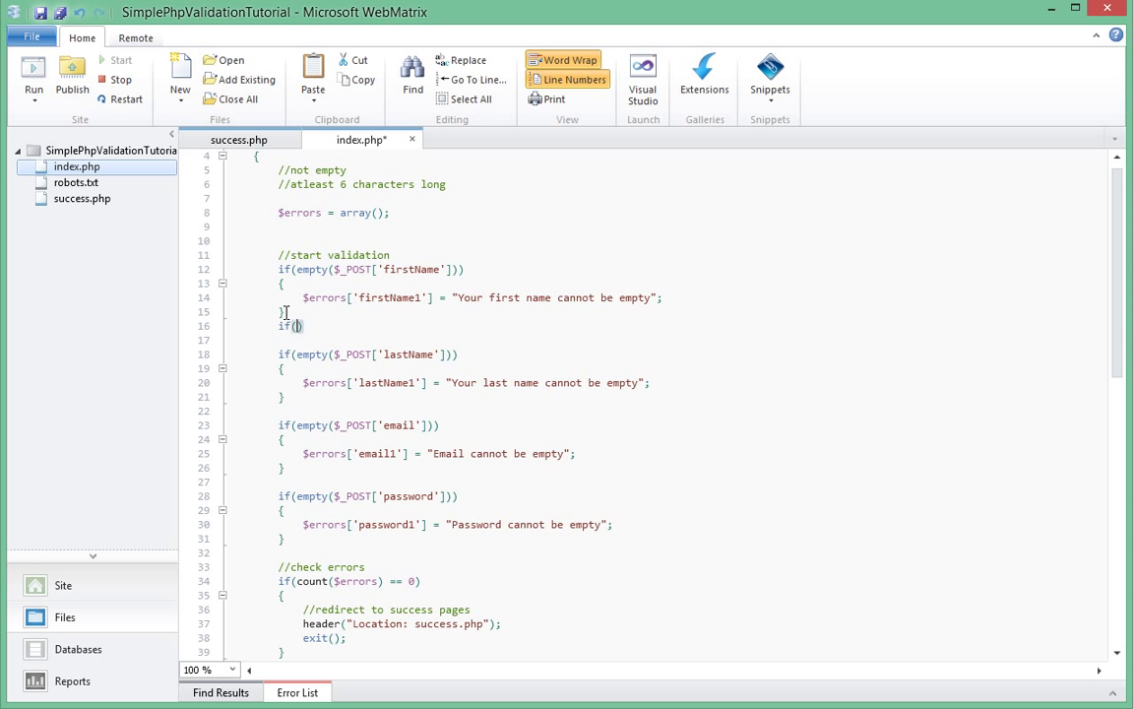
{"action": "type", "text": "strlen("}
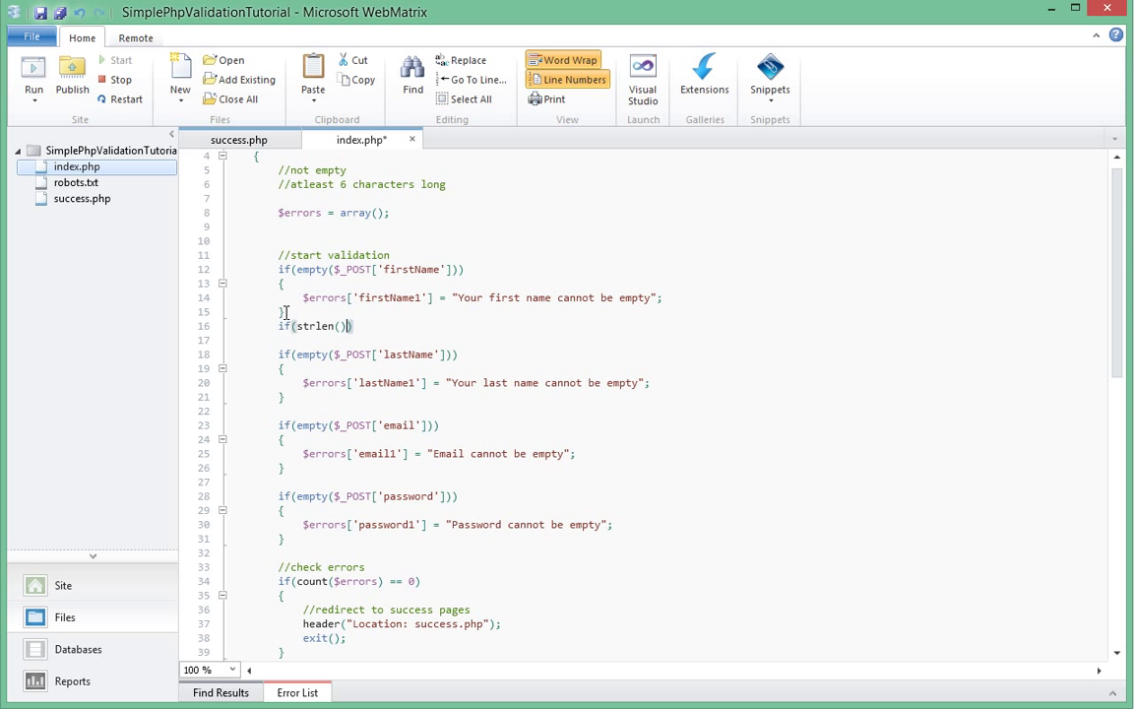
{"action": "type", "text": "$_POST['firstName"}
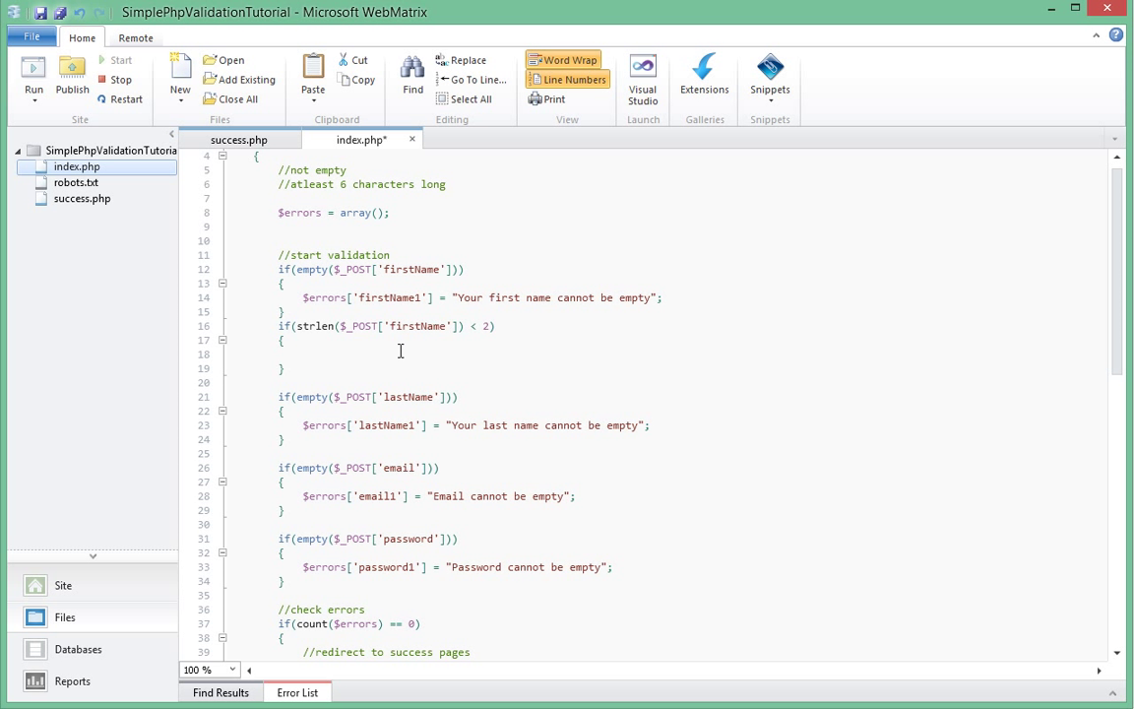
{"action": "mouse_move", "coordinate": [285, 372]}
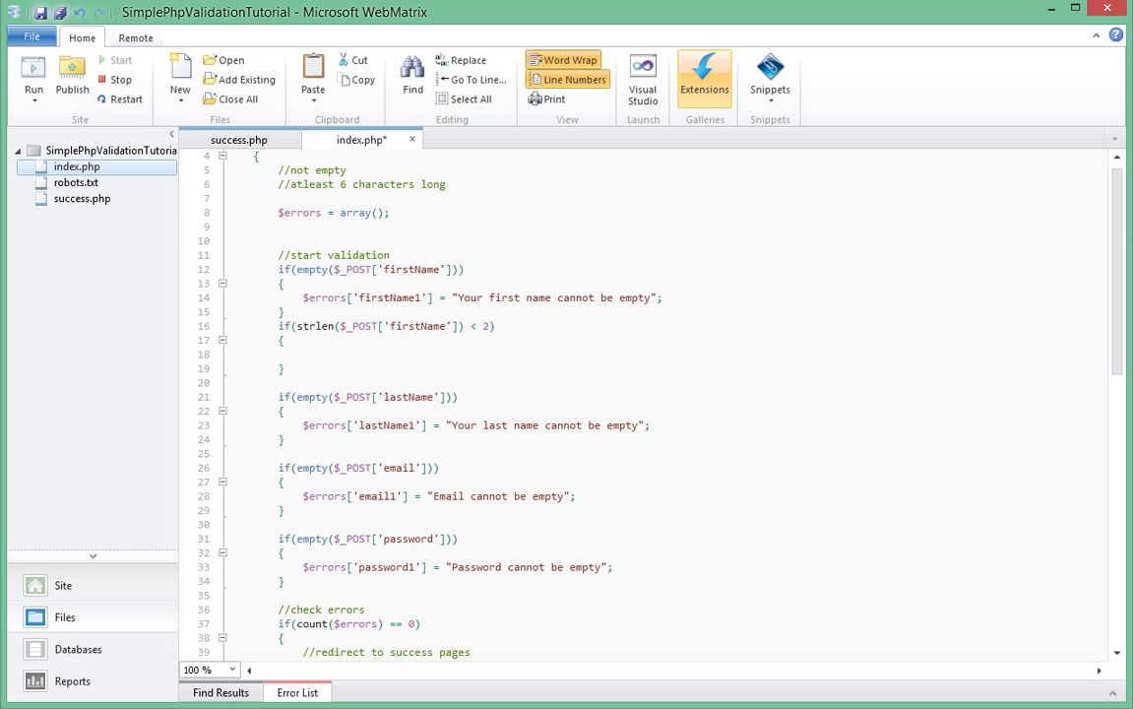
{"action": "mouse_move", "coordinate": [543, 23]}
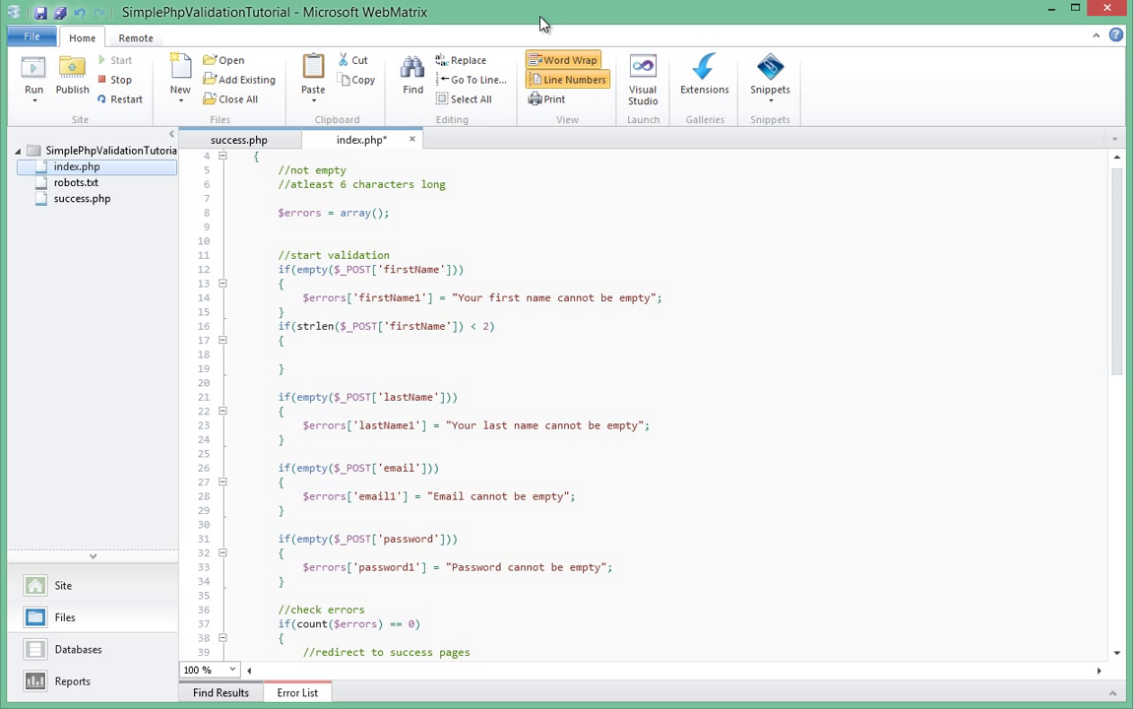
Set $errors['firstName2'] to "Your first name must be atleast 2 characters long" inside the length check
{"action": "left_click", "coordinate": [303, 355]}
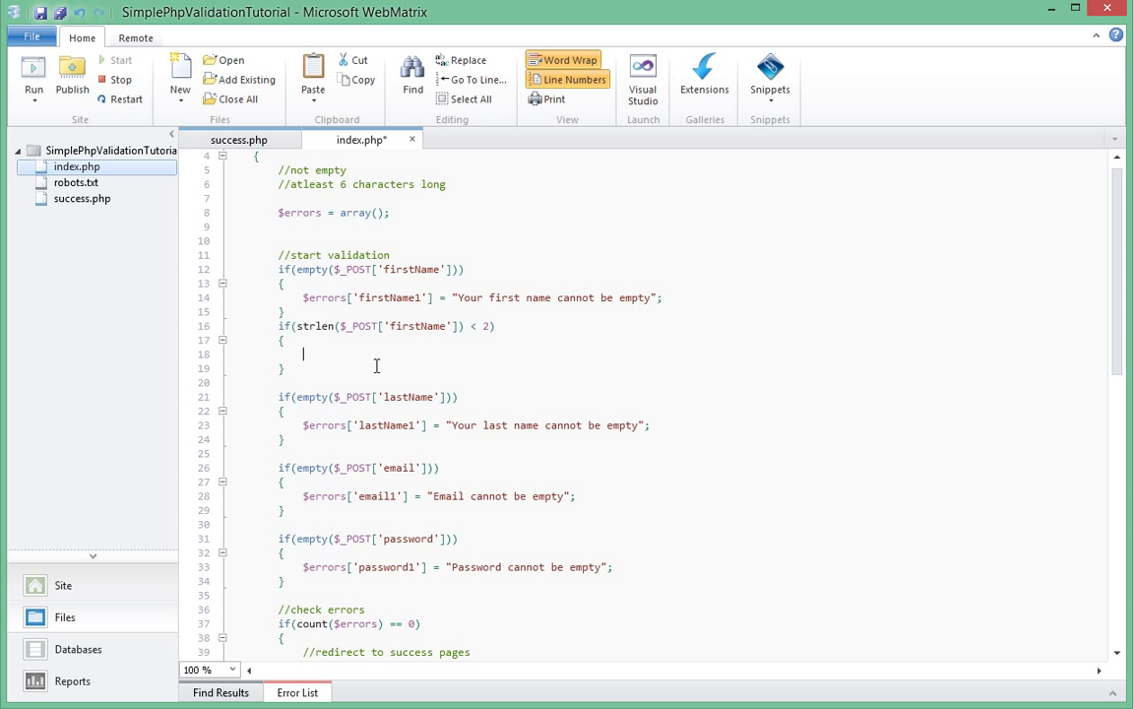
{"action": "mouse_move", "coordinate": [230, 445]}
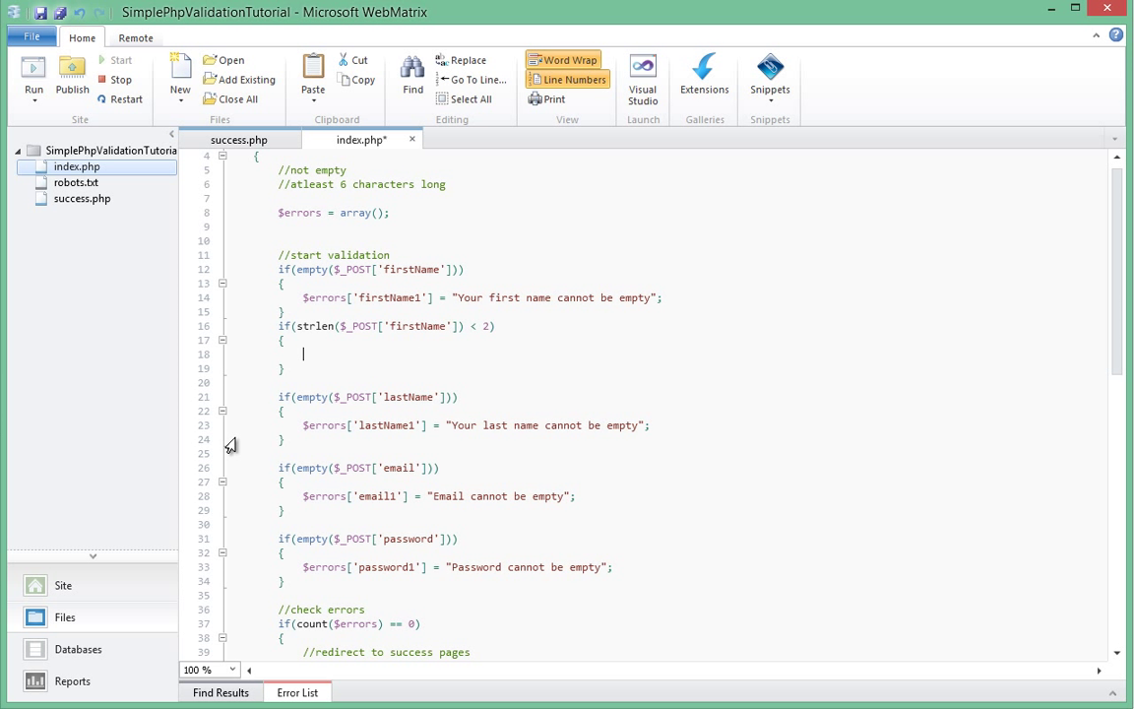
{"action": "mouse_move", "coordinate": [294, 449]}
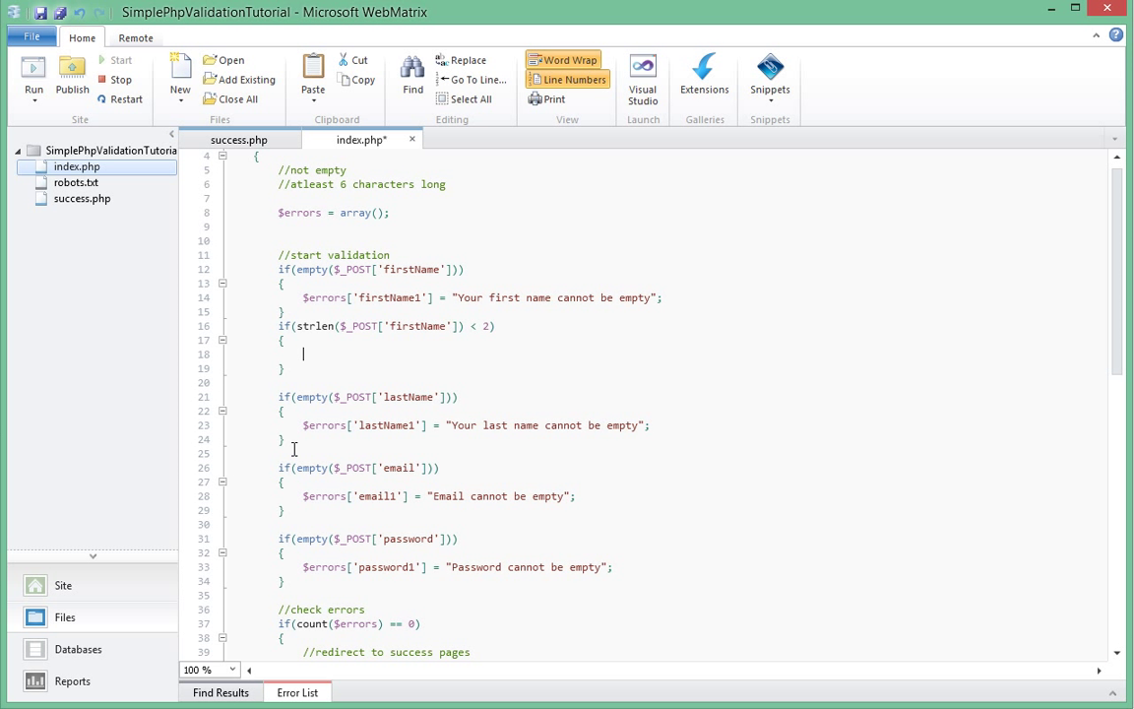
{"action": "type", "text": "$errors['"}
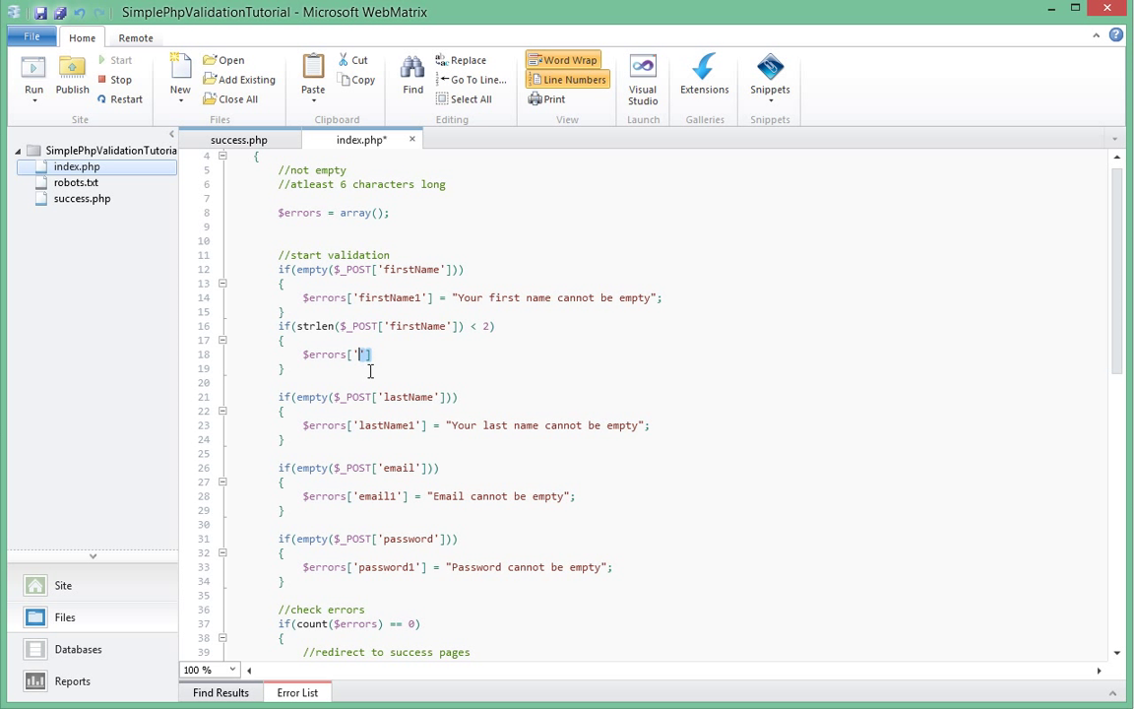
{"action": "mouse_move", "coordinate": [457, 430]}
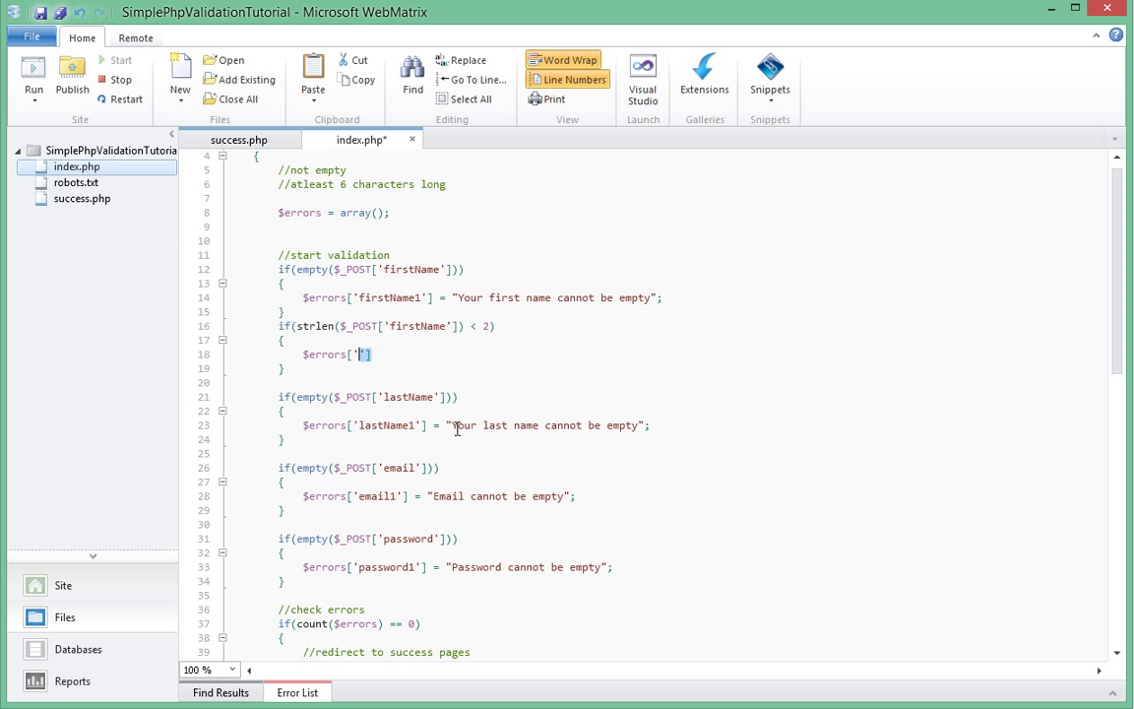
{"action": "type", "text": "firstName2"}
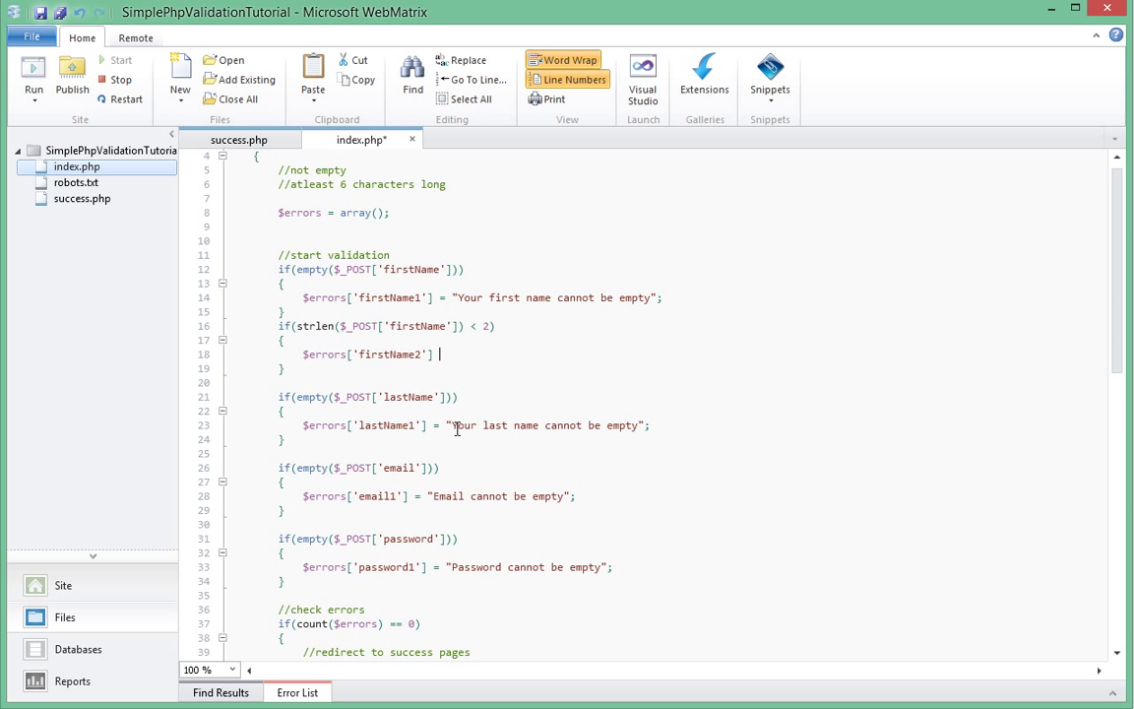
{"action": "type", "text": "\"Y"}
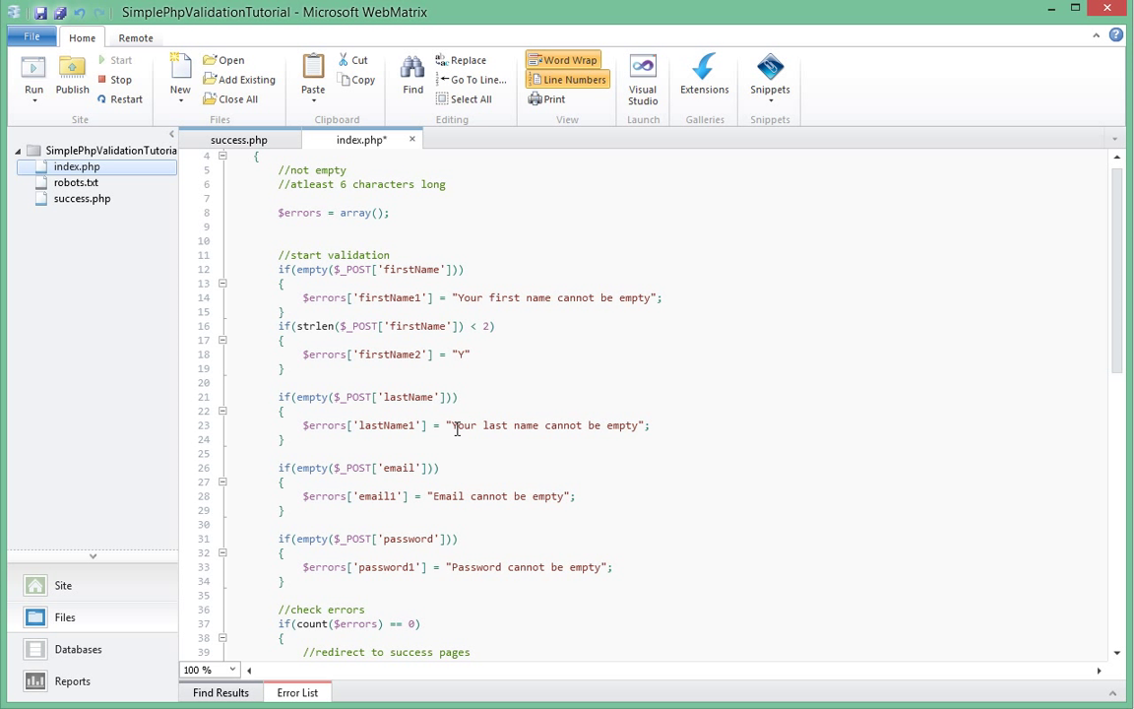
{"action": "type", "text": "Your first name mu"}
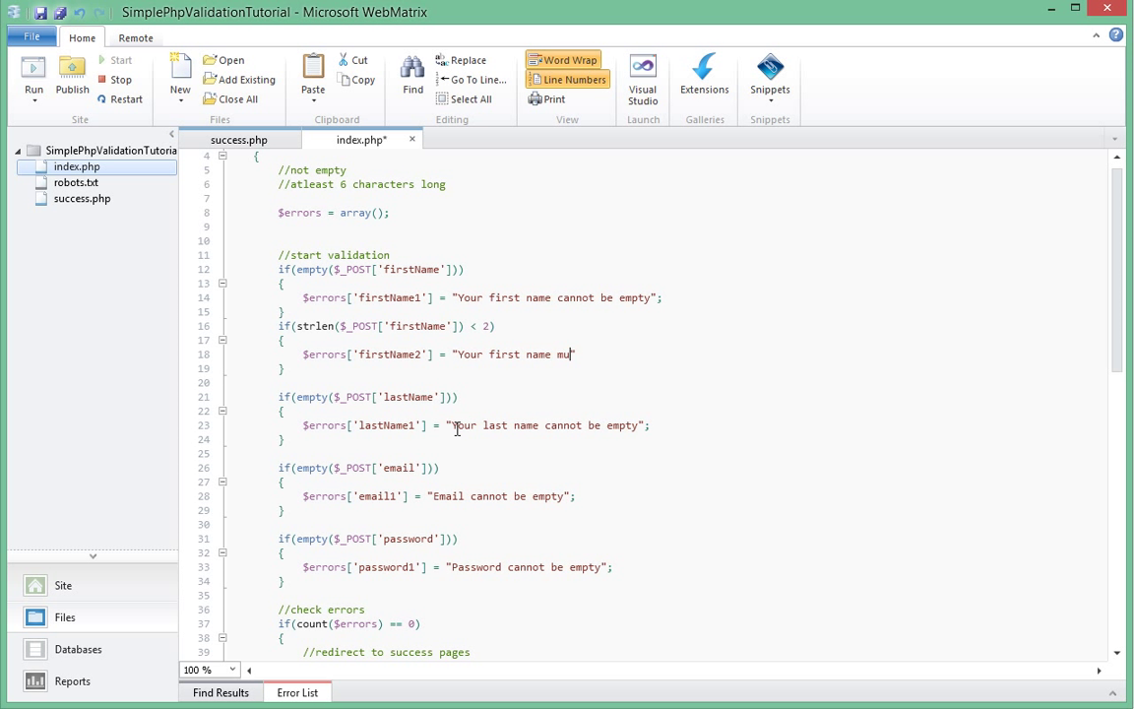
{"action": "type", "text": "st be atleast"}
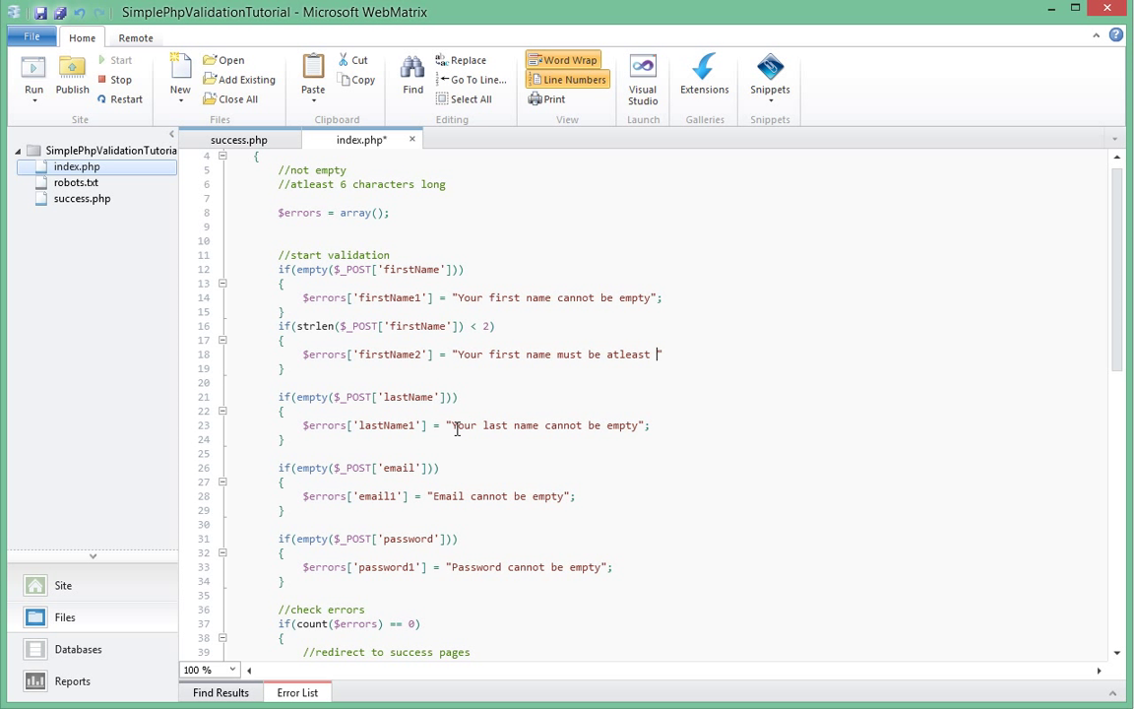
{"action": "type", "text": "2 chara"}
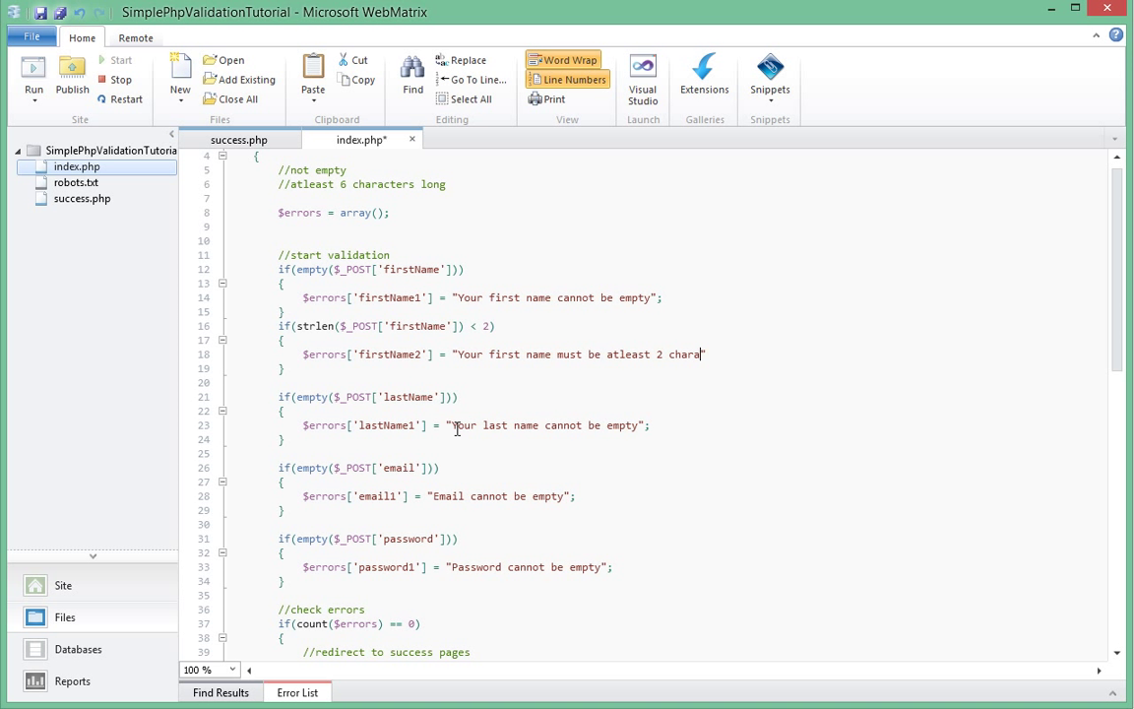
{"action": "type", "text": "cters"}
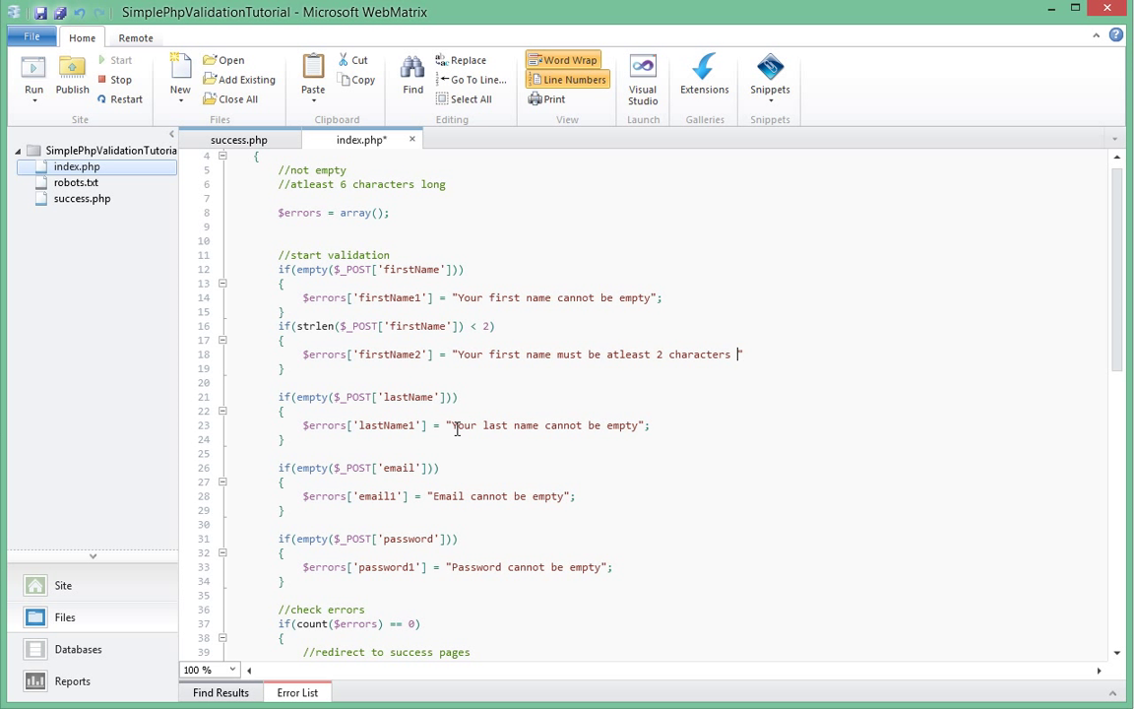
{"action": "type", "text": "long\";"}
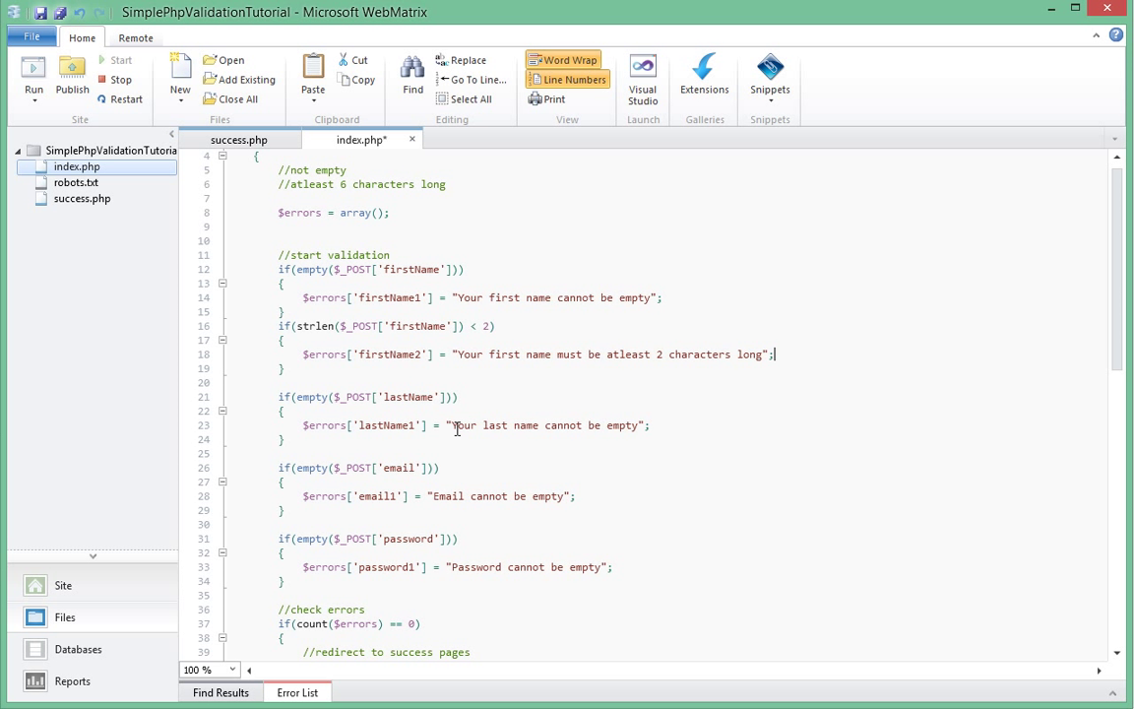
{"action": "scroll", "scroll_direction": "down", "scroll_amount": 3}
{"action": "type", "text": "9"}
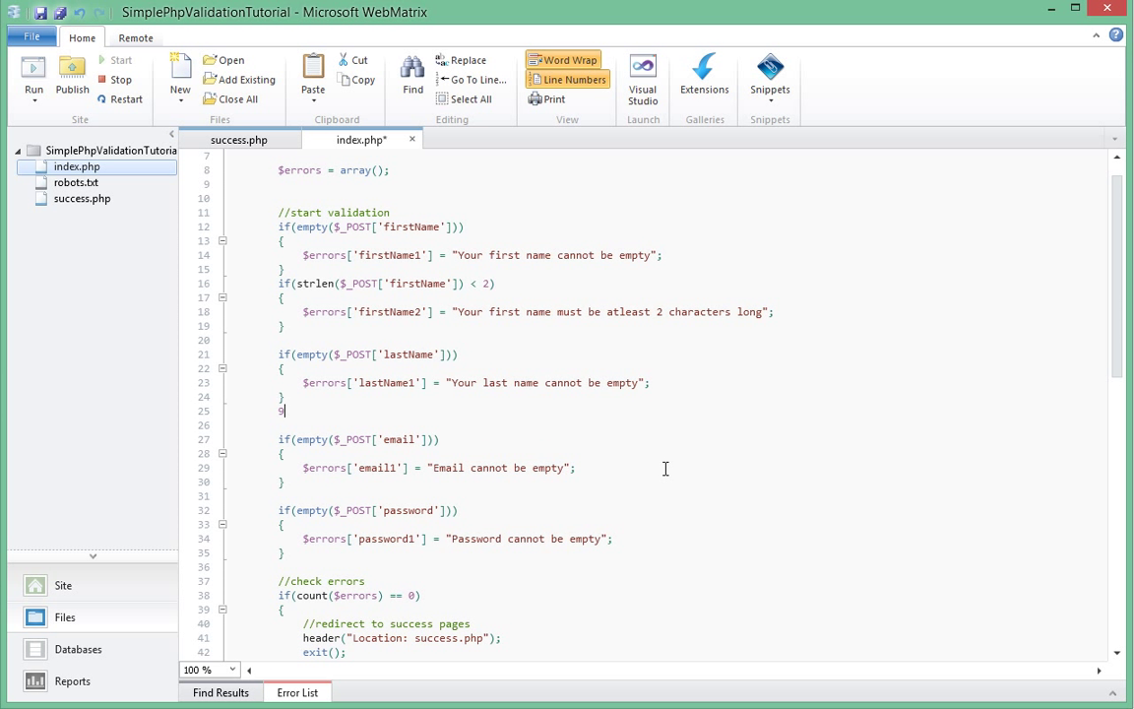
Write if(strlen($_POST['lastName']) < 2) below the last-name empty check
{"action": "key", "text": "Backspace"}
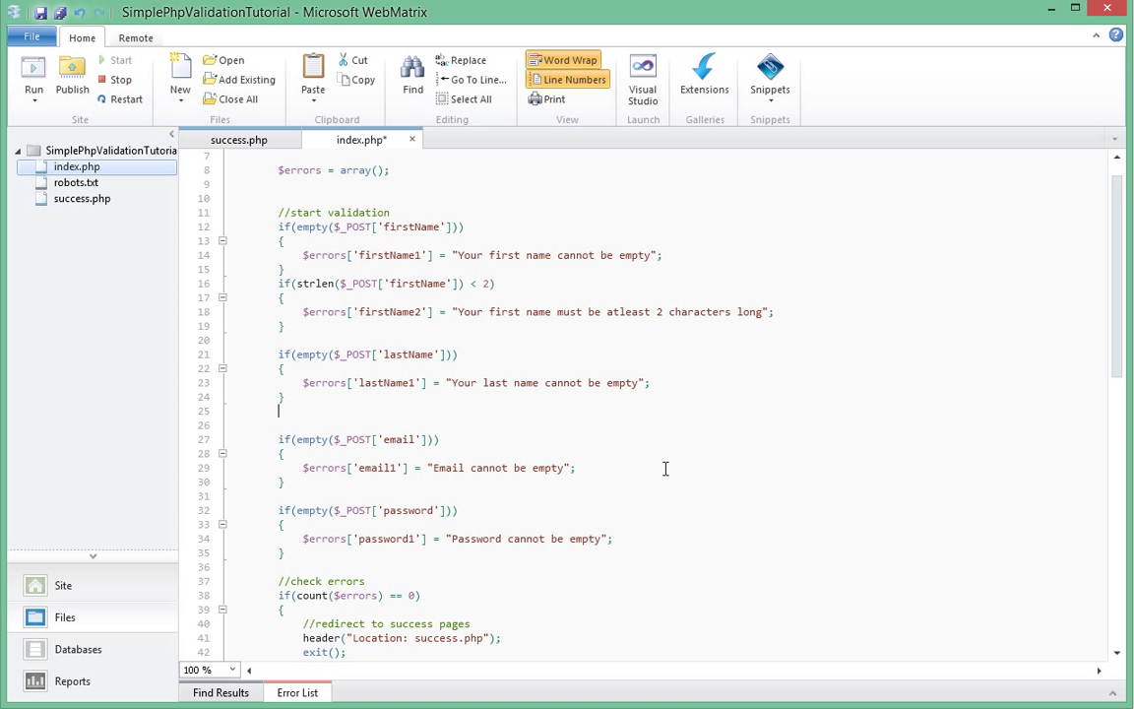
{"action": "type", "text": "if($_POST["}
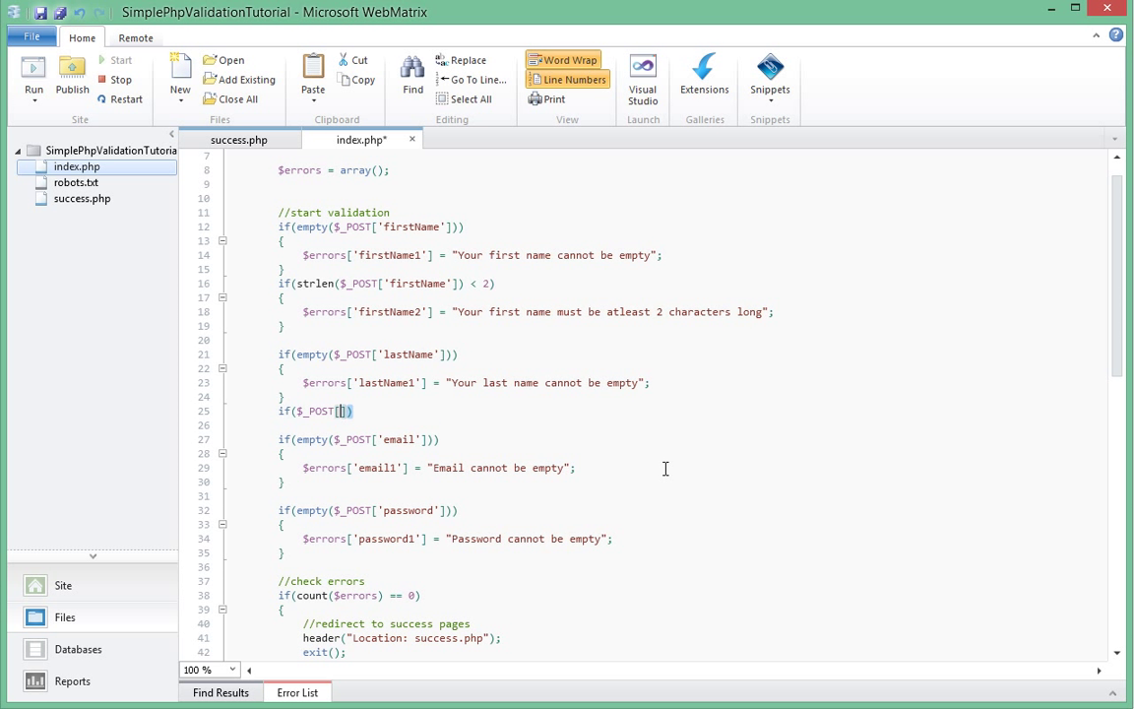
{"action": "type", "text": "lastName'"}
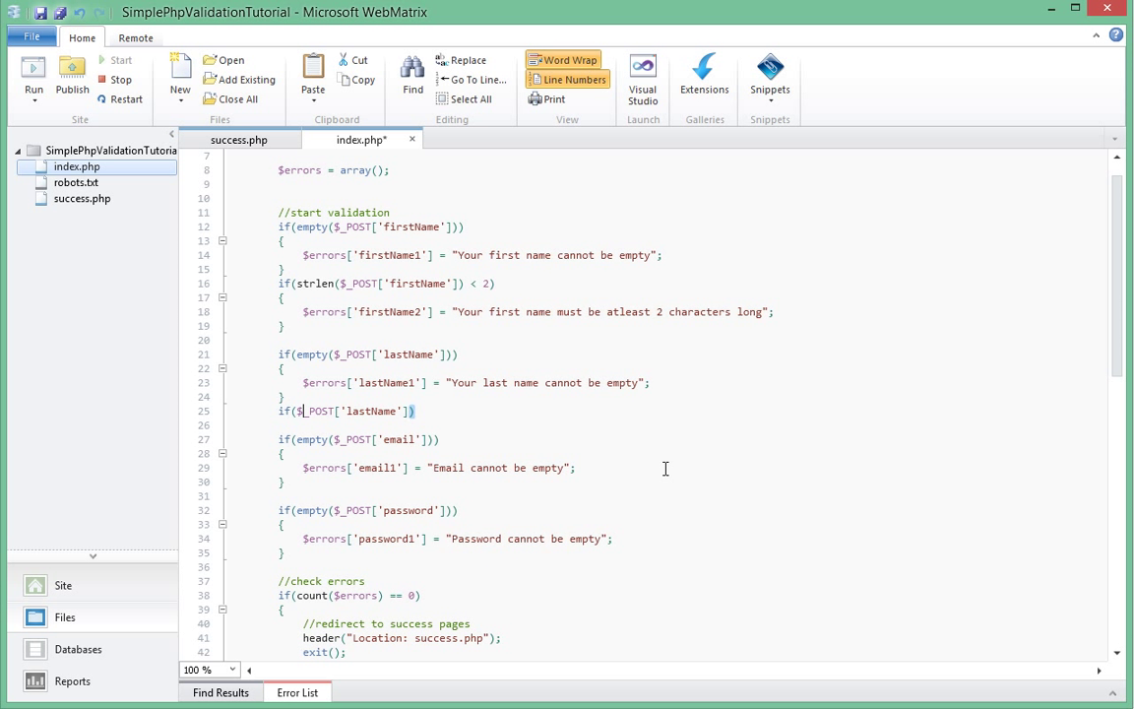
{"action": "type", "text": "strlen"}
{"action": "left_click", "coordinate": [689, 426]}
{"action": "type", "text": "{"}
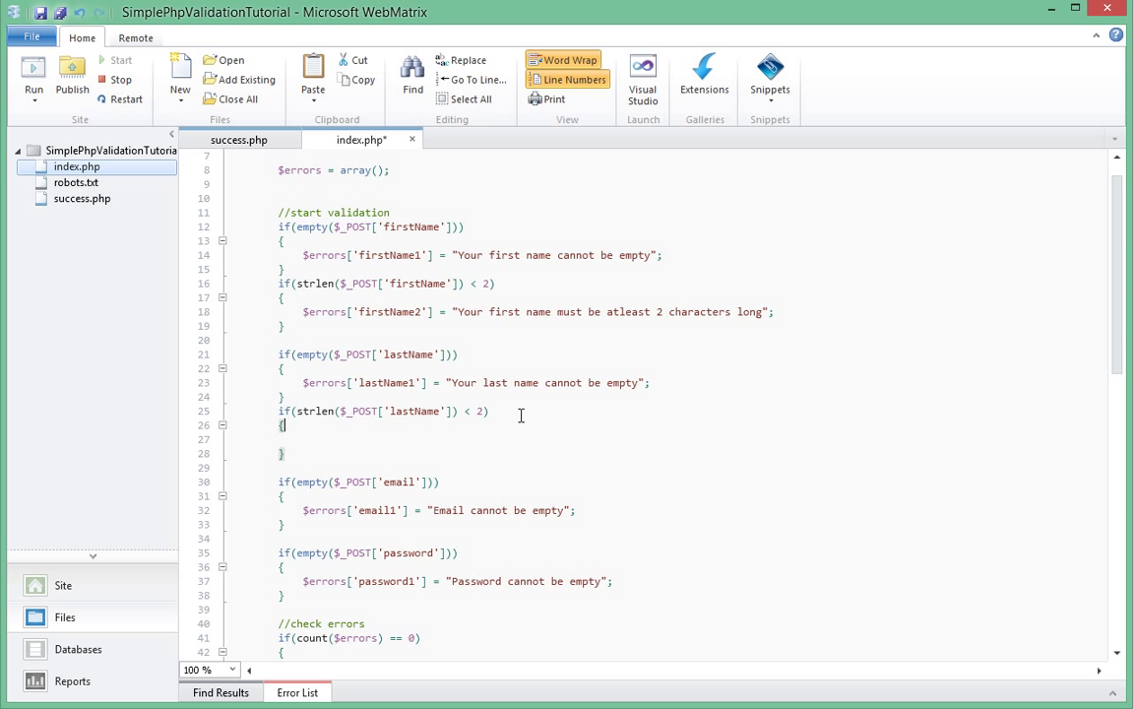
Set $errors['lastName2'] to "Last name must be atleast 2 characters long" and begin the next if
{"action": "type", "text": "$errors['"}
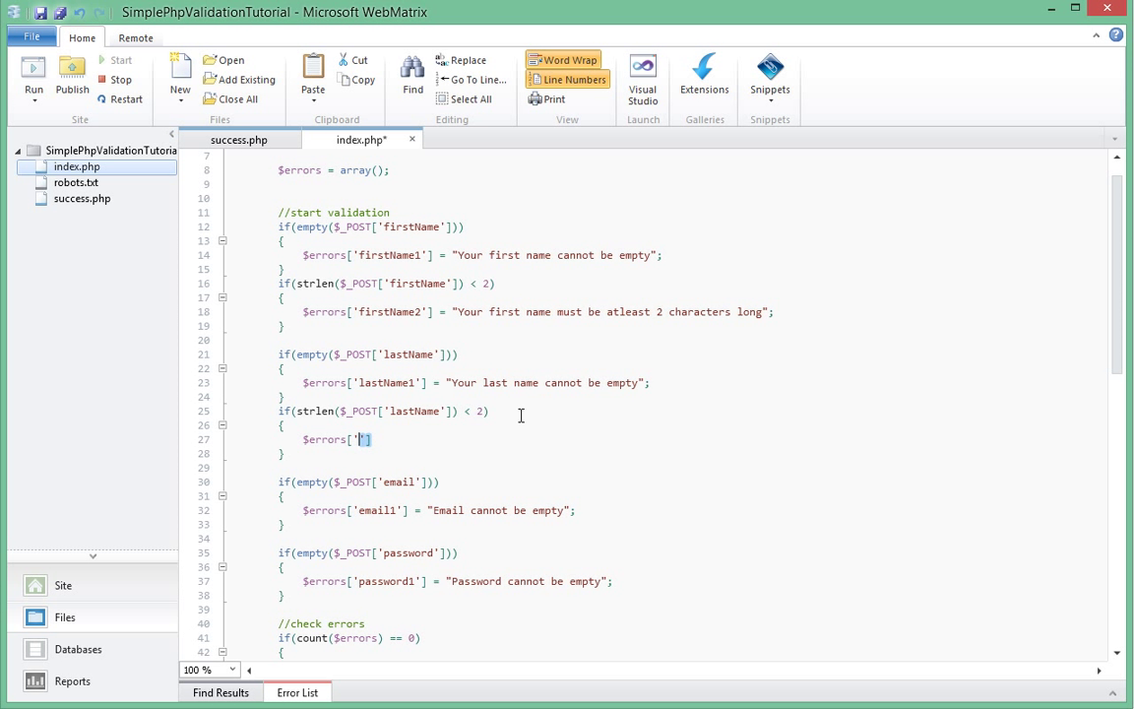
{"action": "type", "text": "lastName2"}
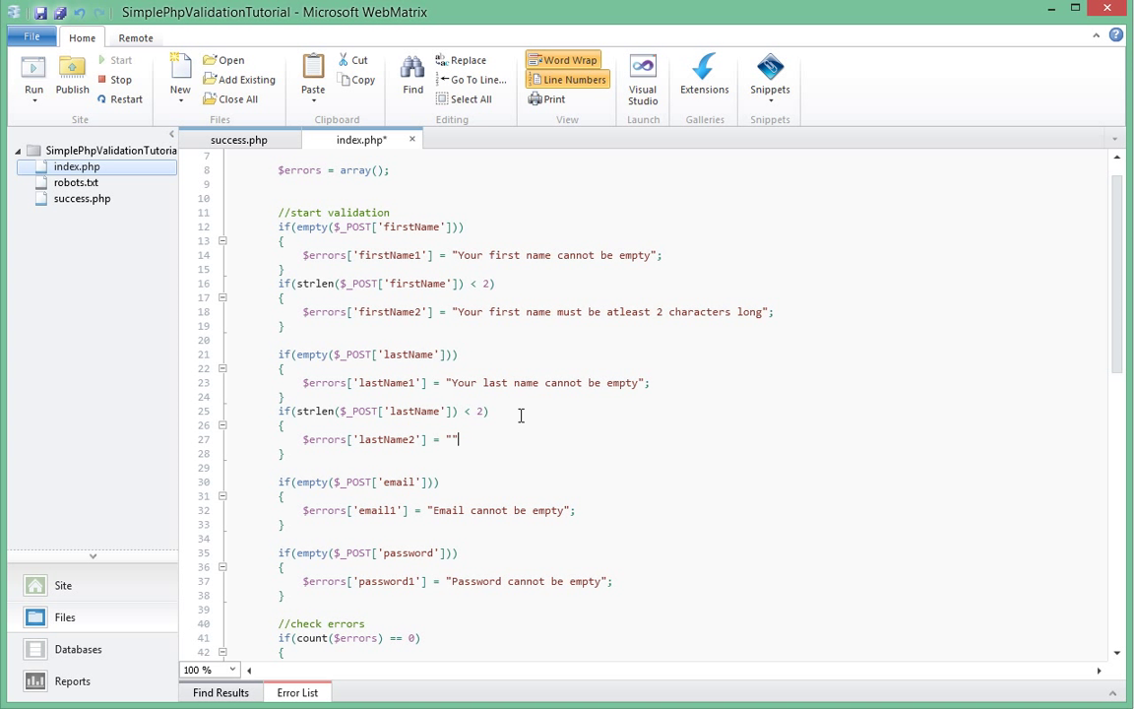
{"action": "type", "text": "Last name must be atleast"}
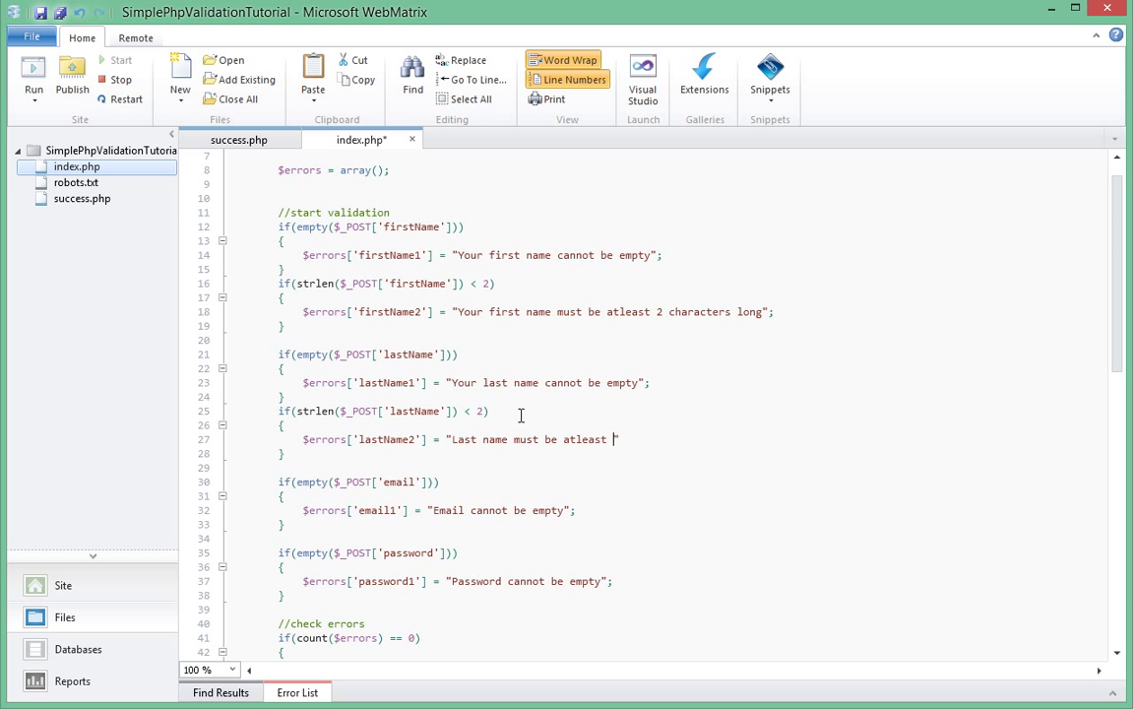
{"action": "type", "text": "2 characters long"}
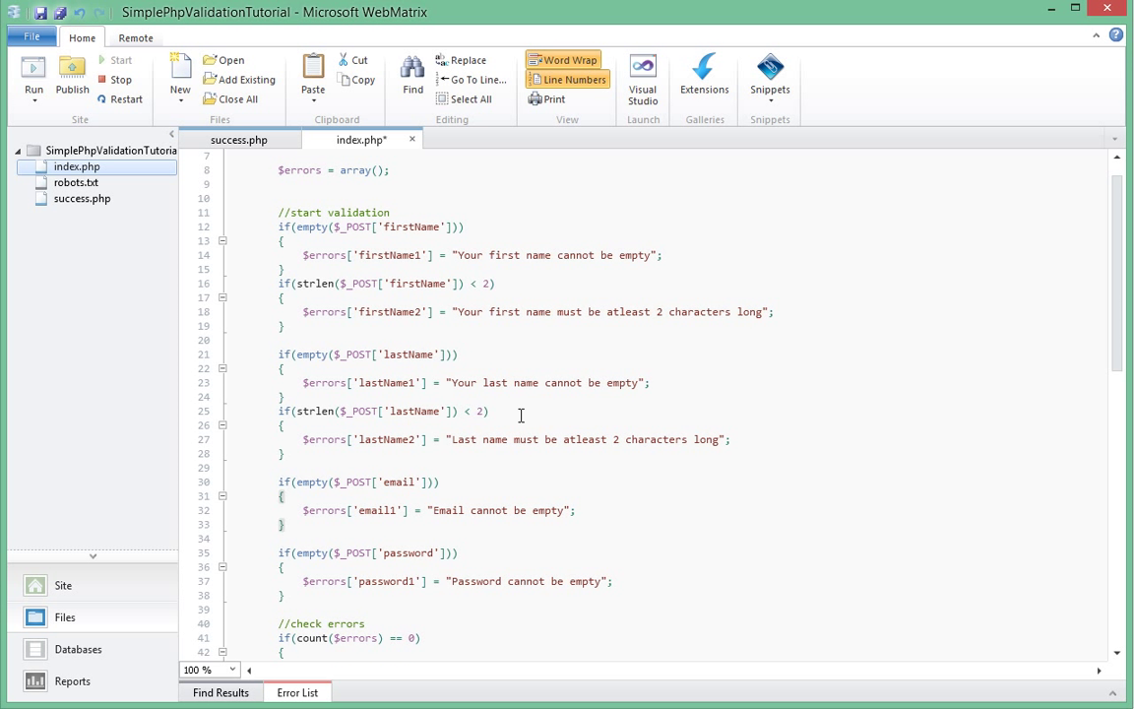
{"action": "type", "text": "if()"}
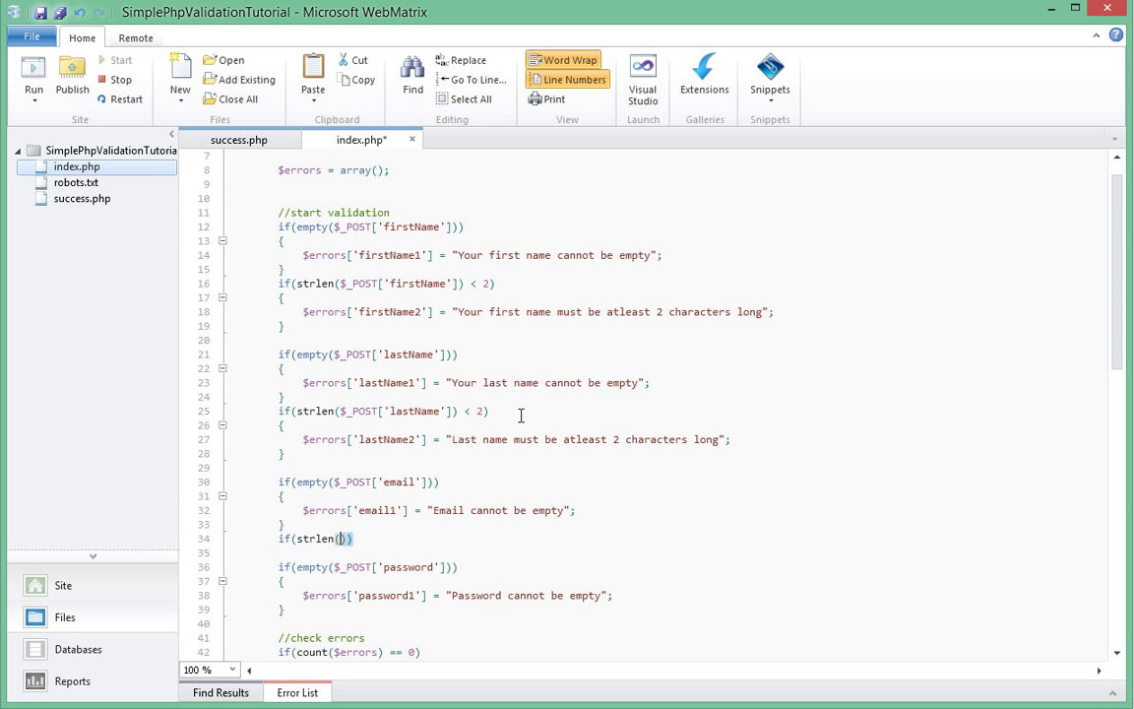
Write the email length check if(strlen($_POST['email']) < 6)
{"action": "type", "text": "$_POST['email"}
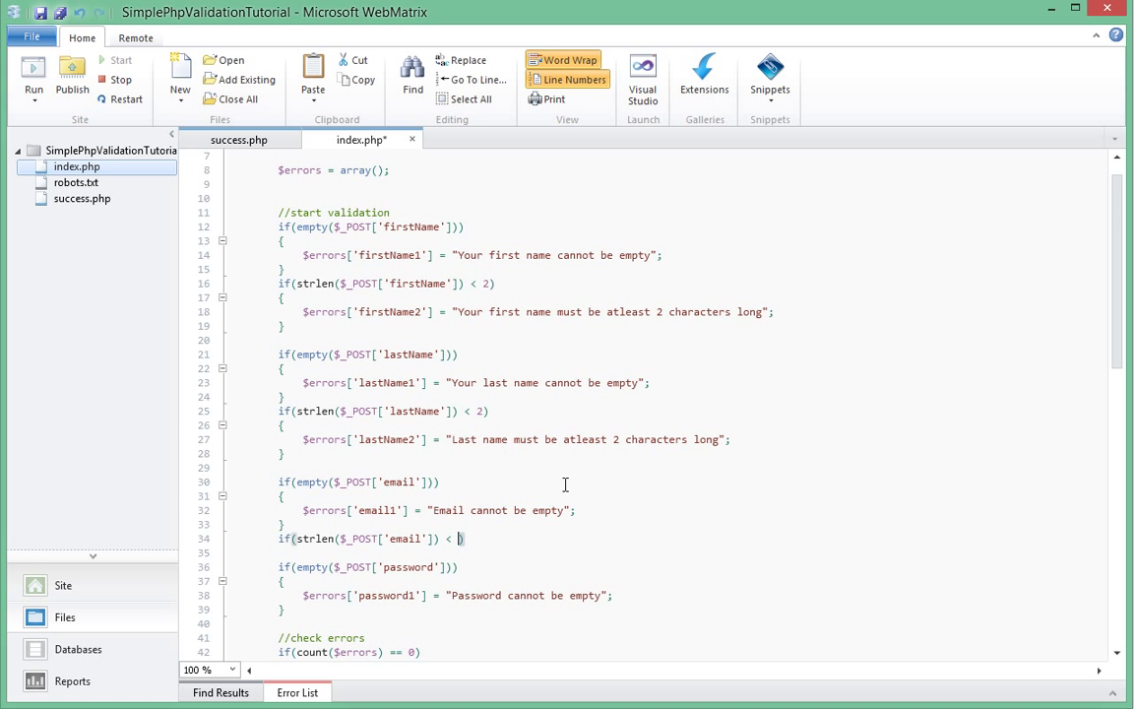
{"action": "scroll", "scroll_direction": "down", "scroll_amount": 3}
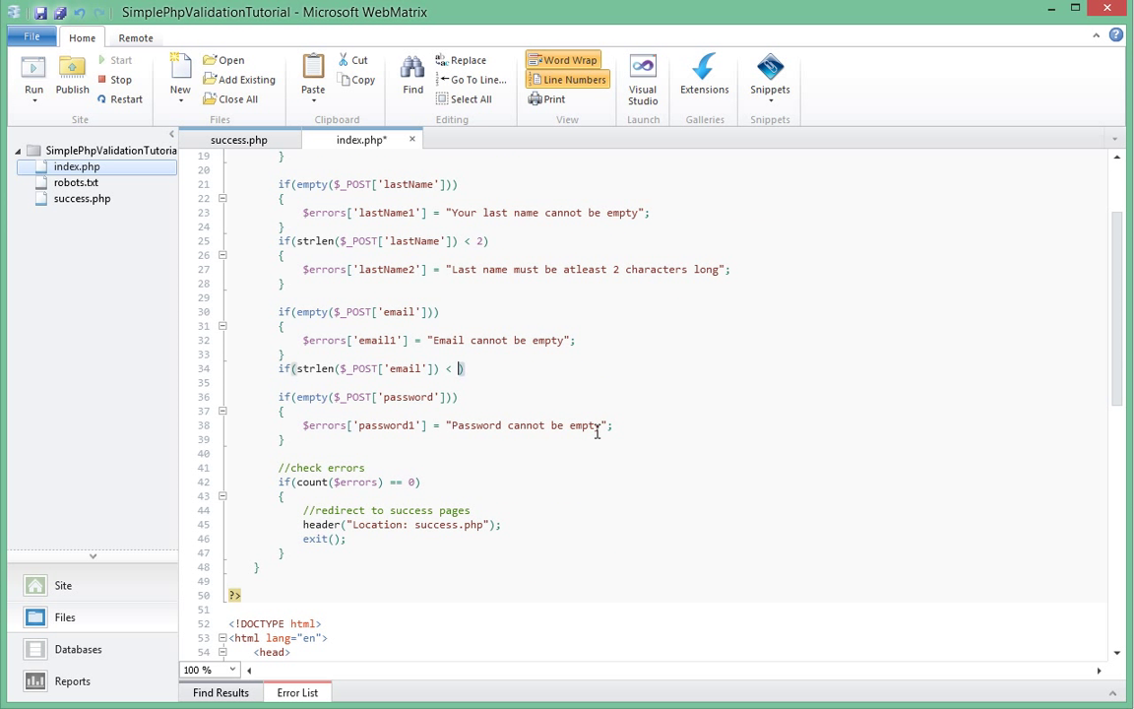
{"action": "type", "text": "6"}
{"action": "type", "text": "{"}
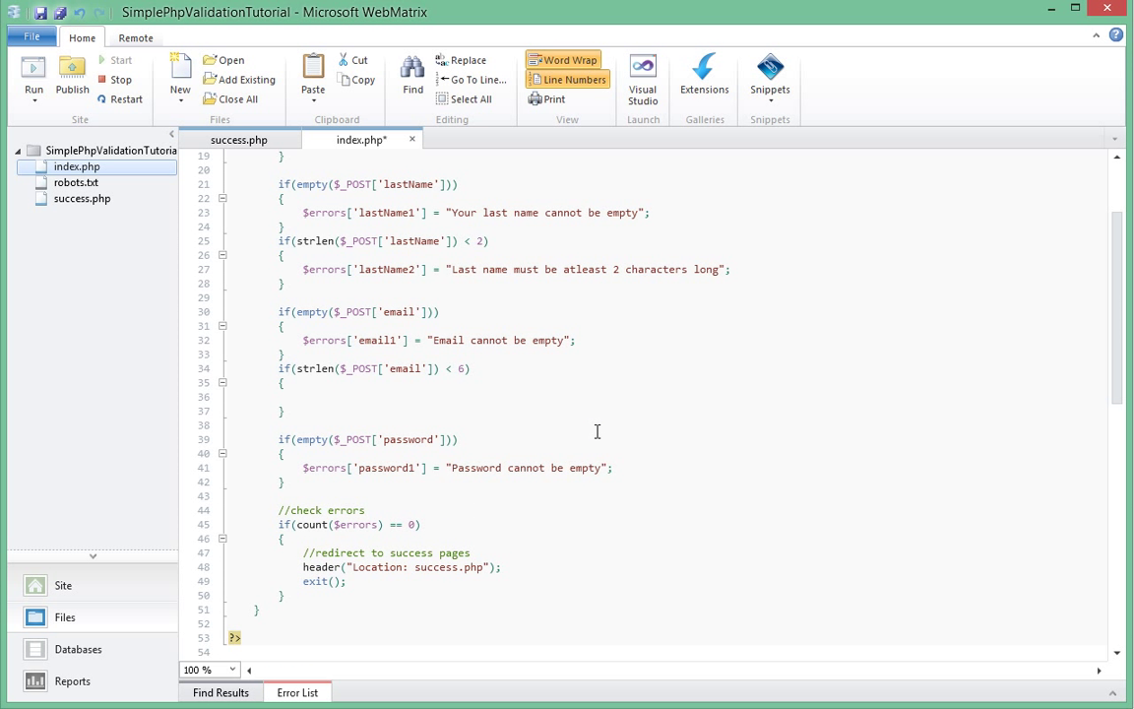
Set $errors['email2'] to "Email must be atleat 6 characters long" inside that check
{"action": "type", "text": "$errors[]"}
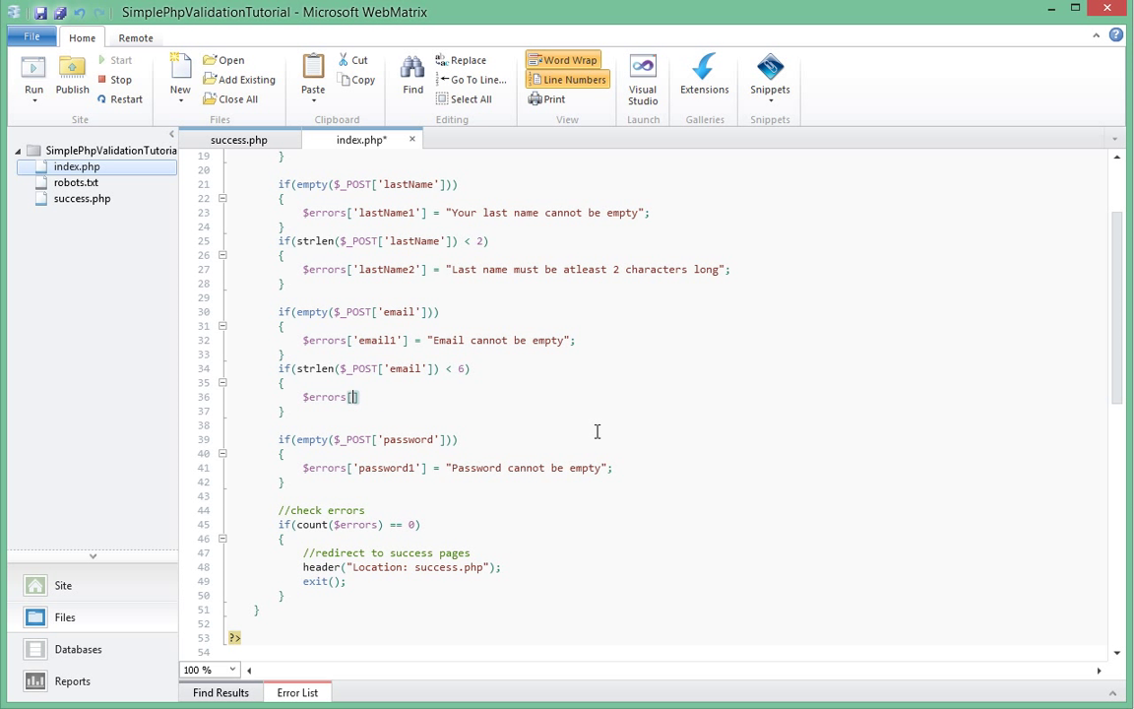
{"action": "type", "text": "'email2'"}
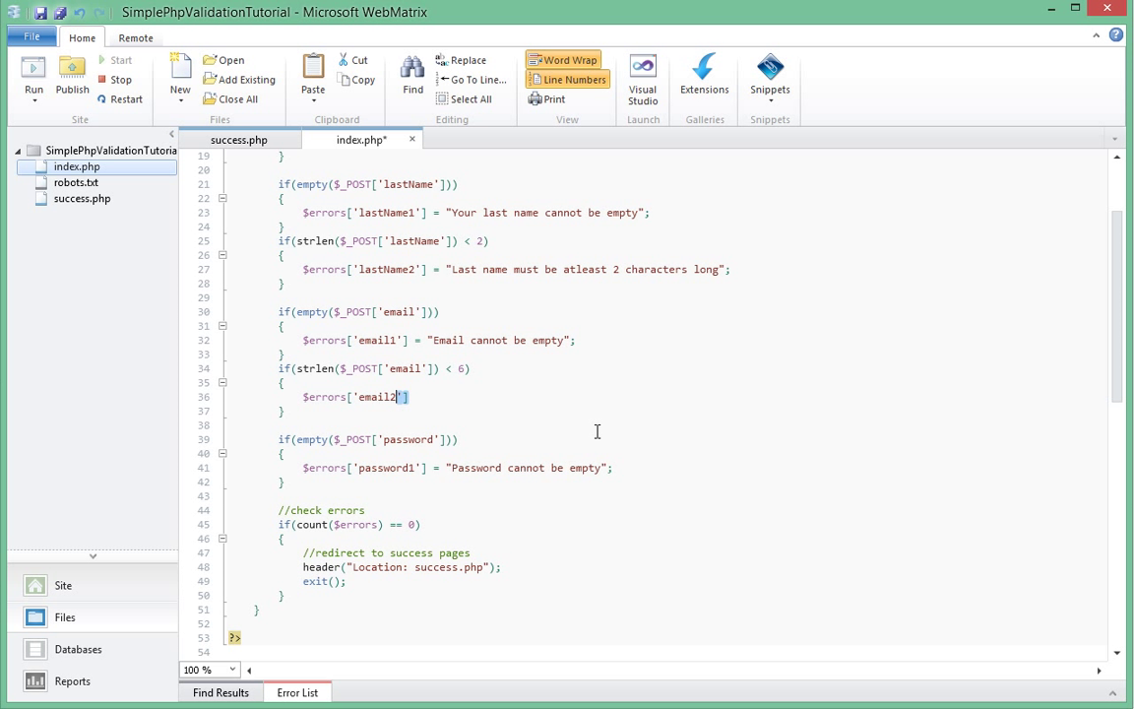
{"action": "type", "text": "= \"\""}
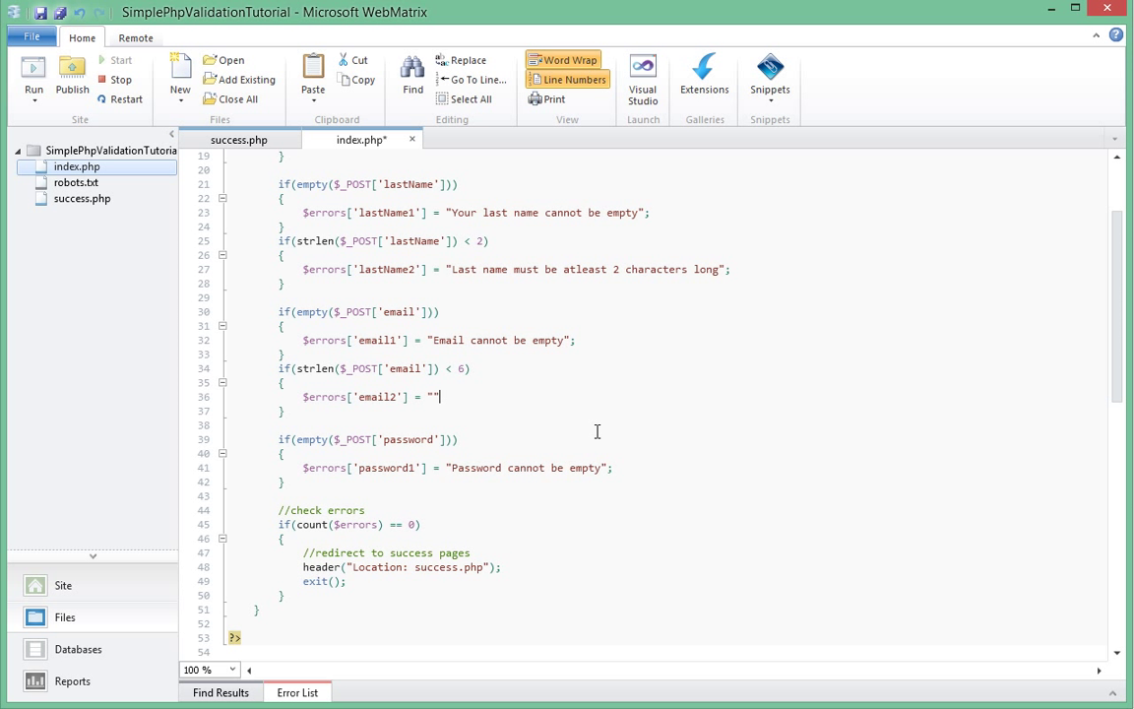
{"action": "type", "text": "Email must be atleat 6 charac"}
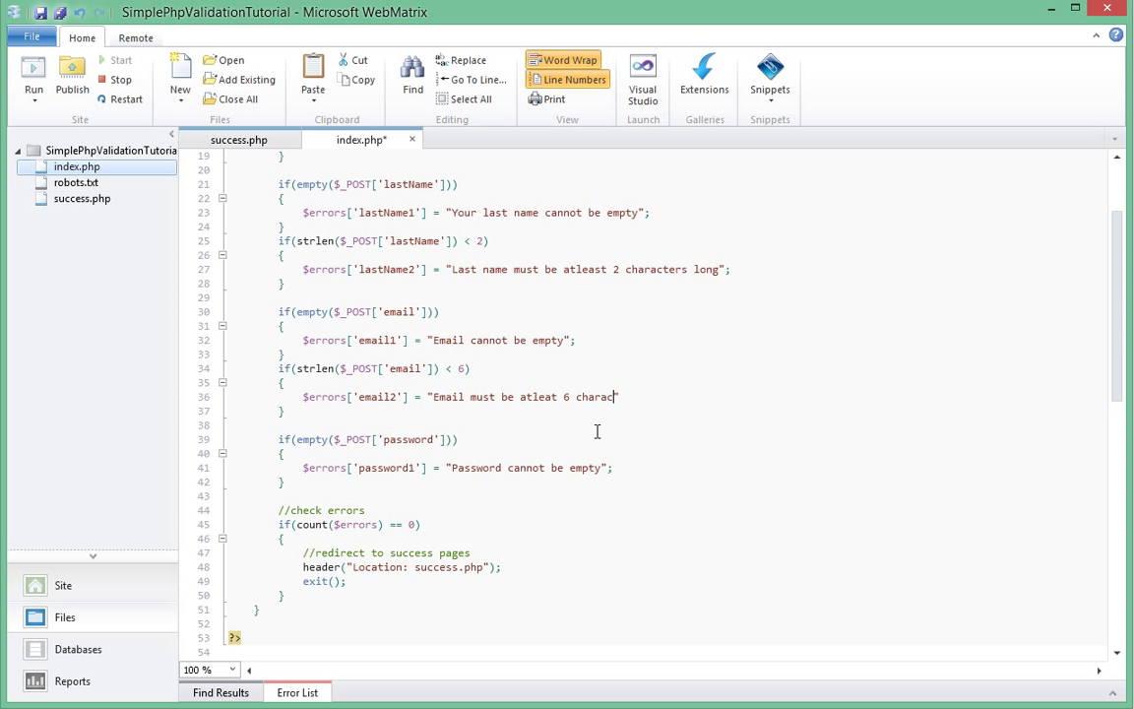
{"action": "type", "text": "ters long"}
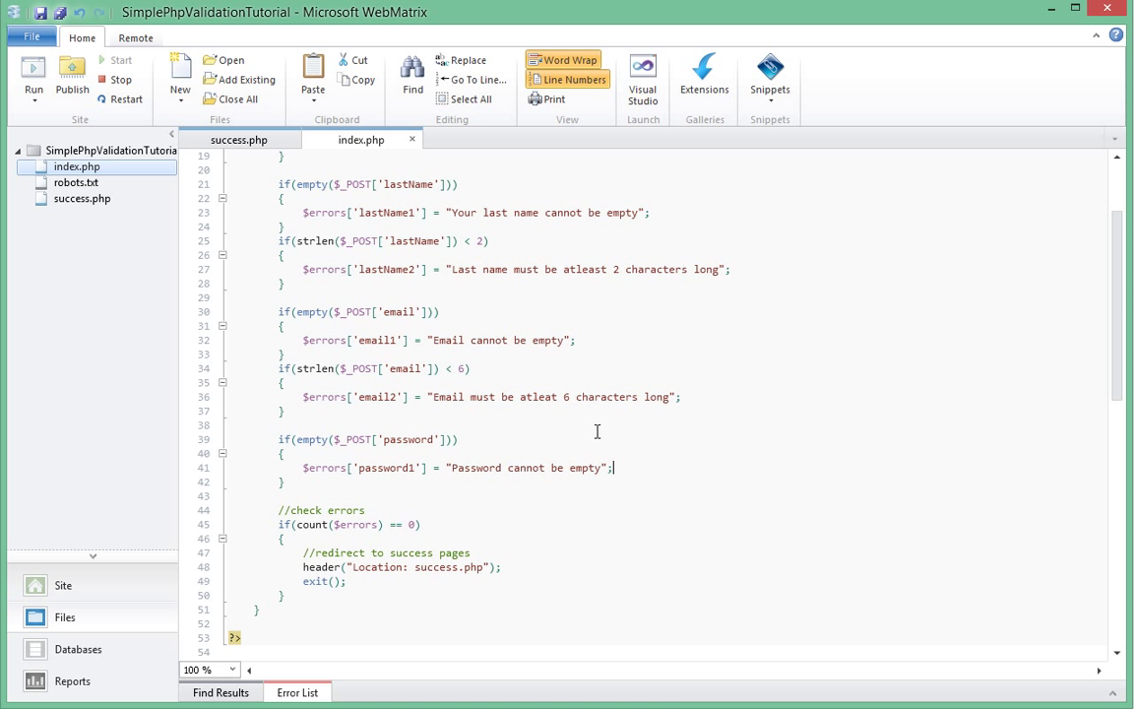
Write the password length check if(strlen($_POST['password']) < 8) with its braces
{"action": "type", "text": "if"}
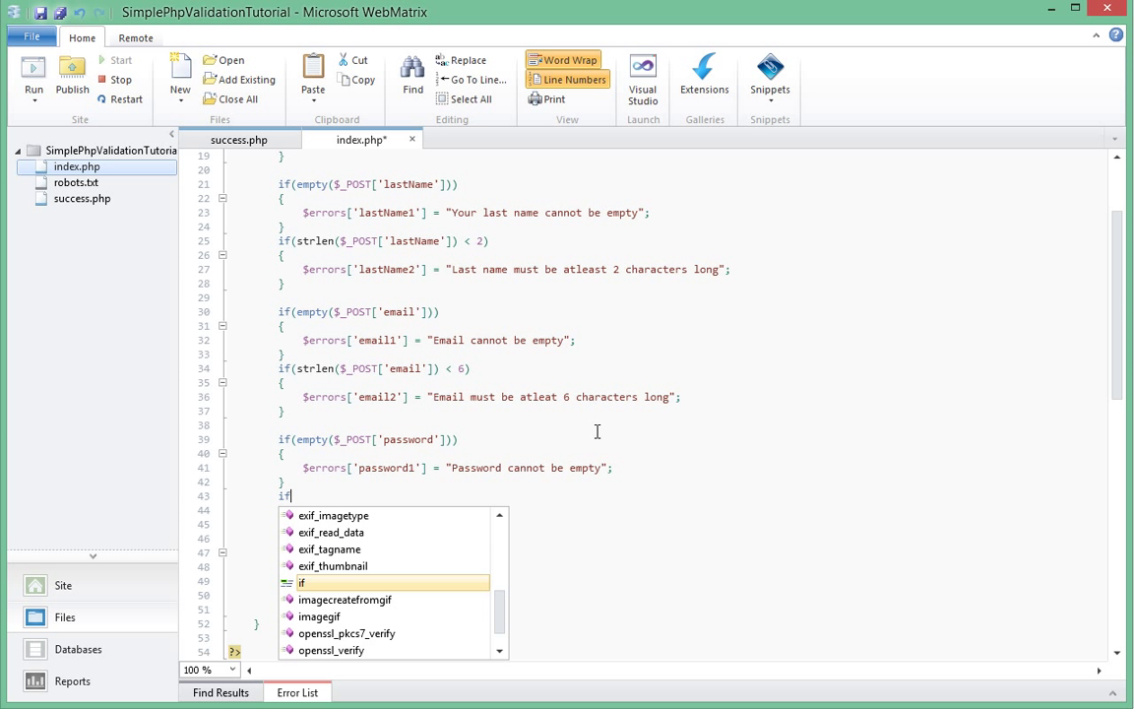
{"action": "type", "text": "("}
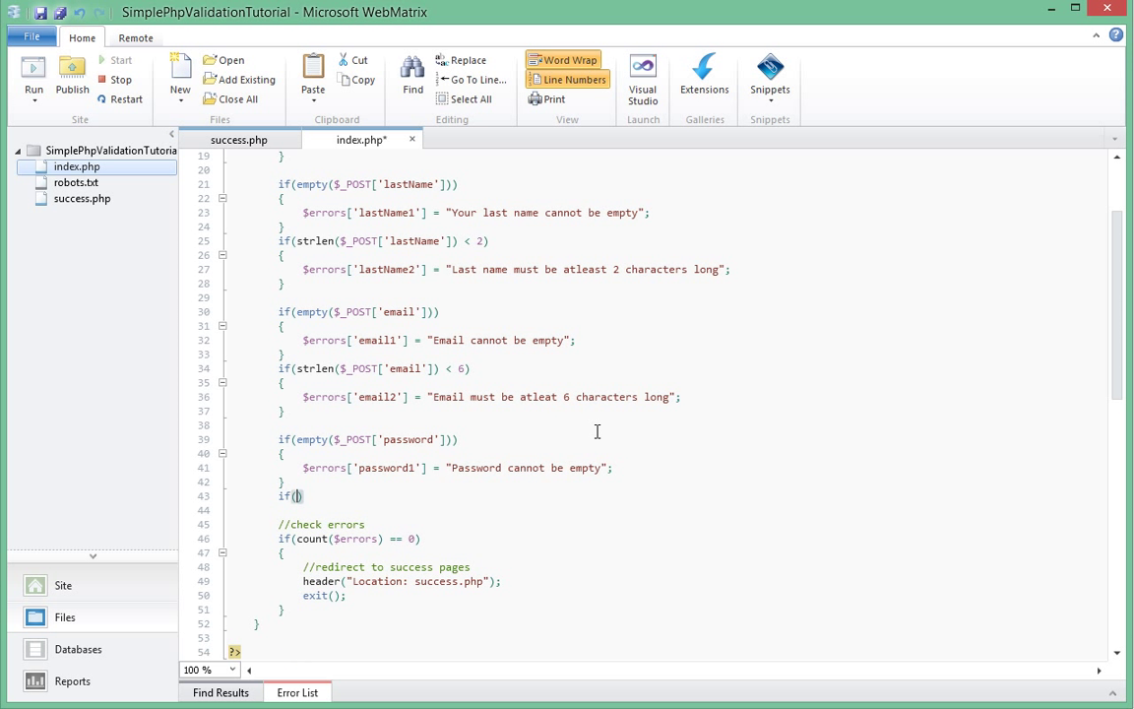
{"action": "type", "text": "strlen"}
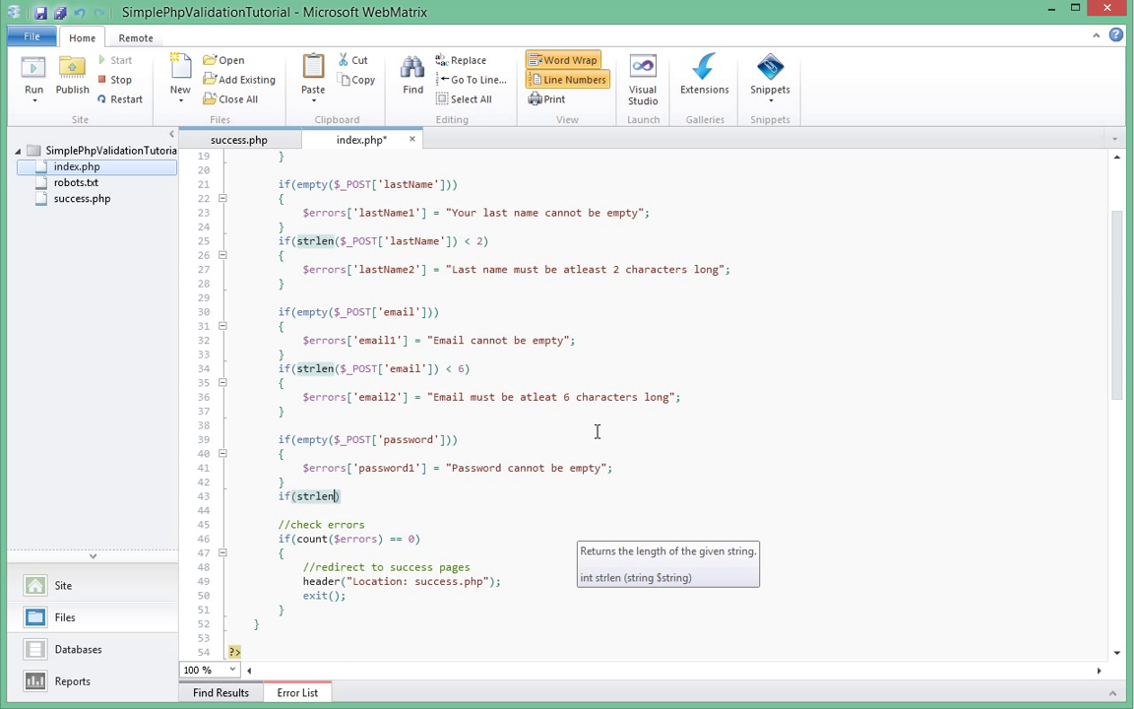
{"action": "type", "text": "$_po"}
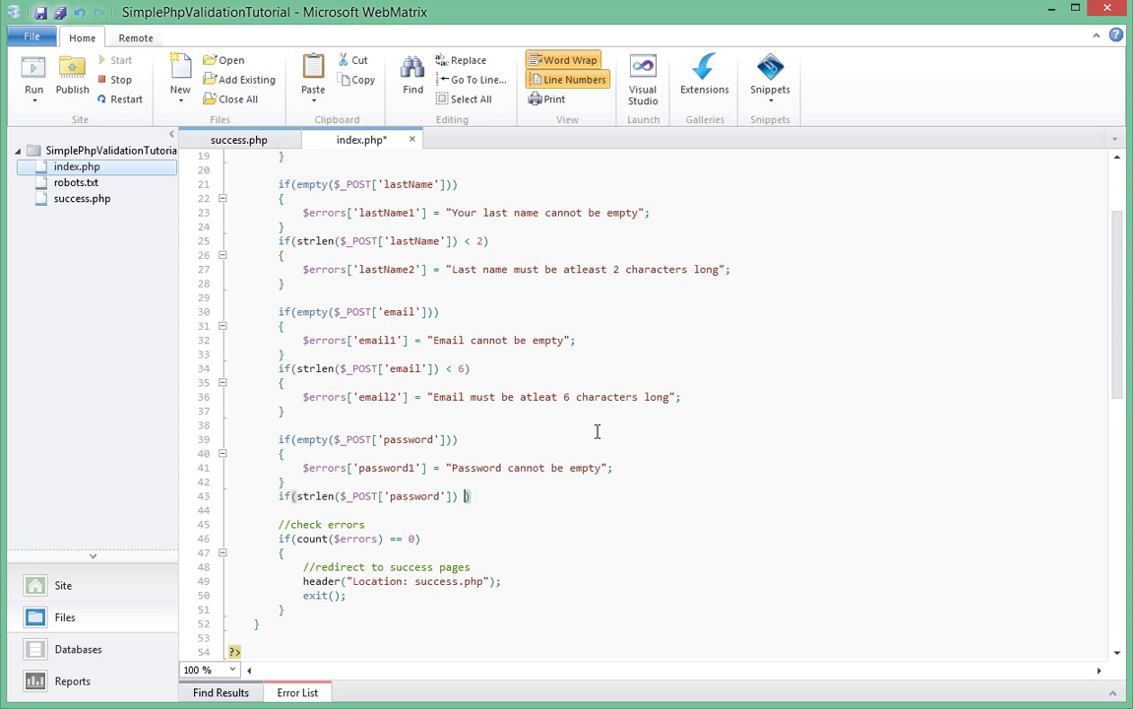
{"action": "type", "text": "<"}
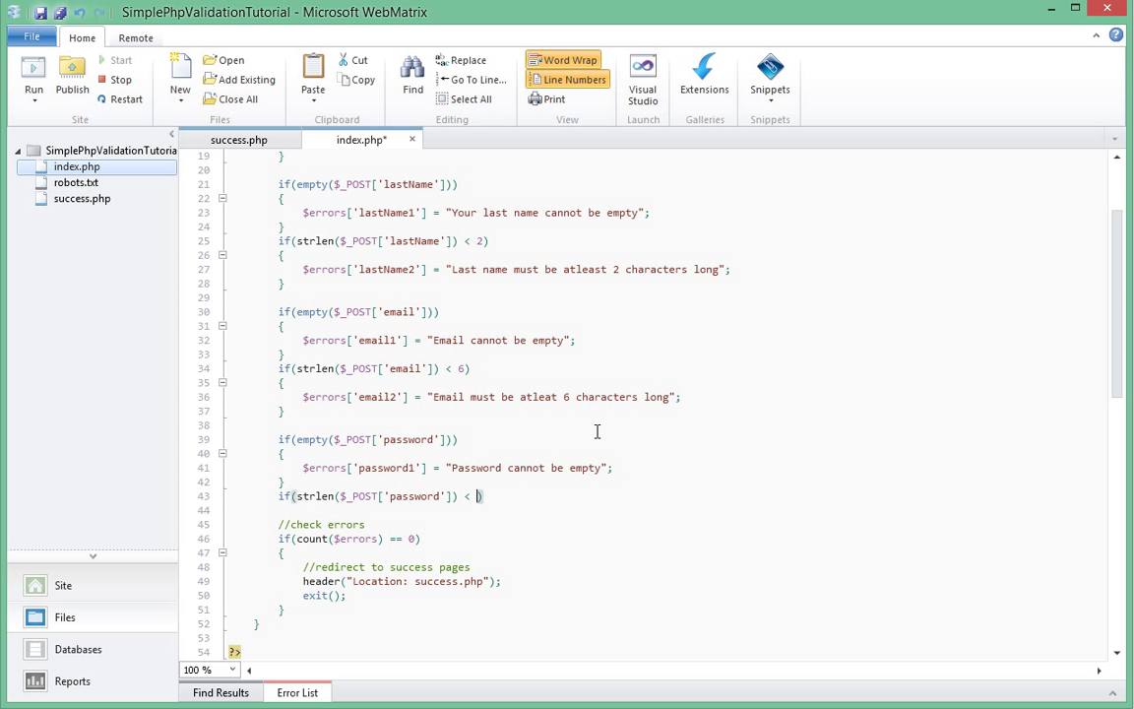
{"action": "type", "text": "8"}
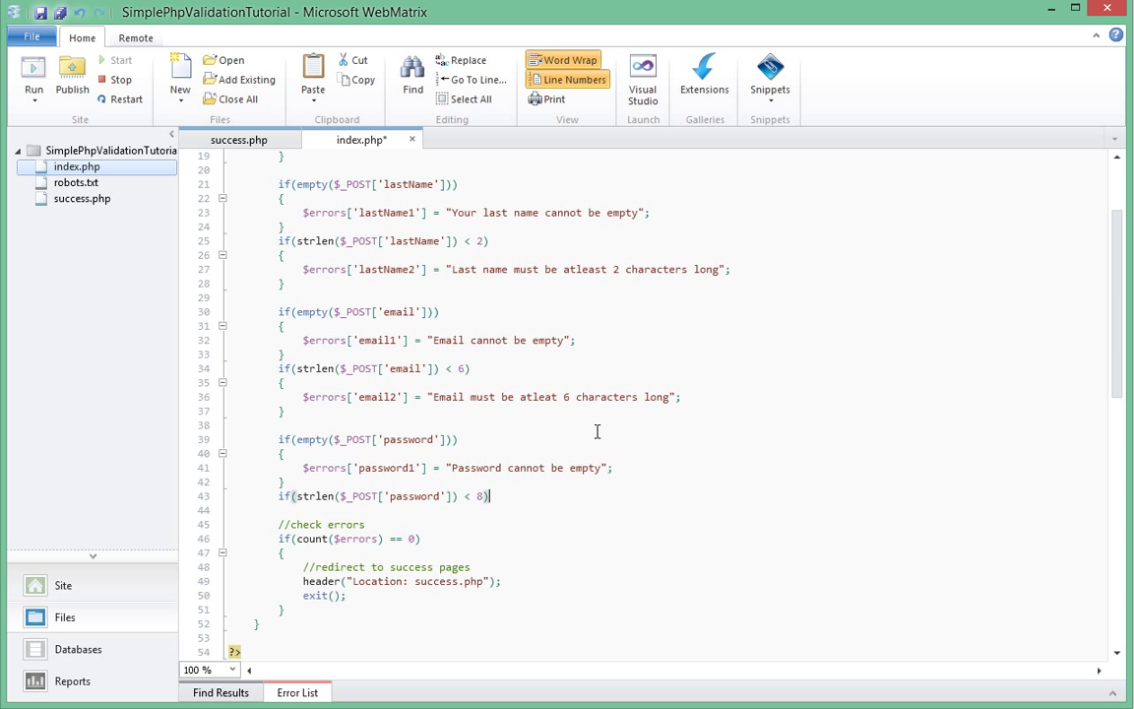
{"action": "key", "text": "enter"}
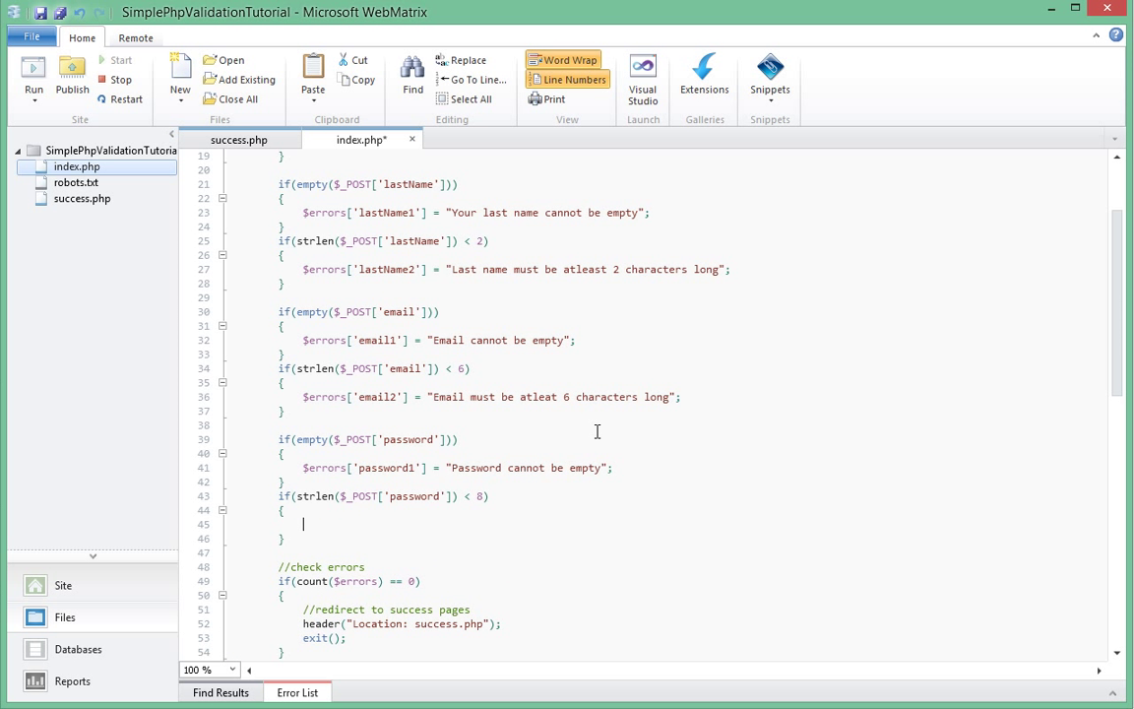
{"action": "mouse_move", "coordinate": [526, 563]}
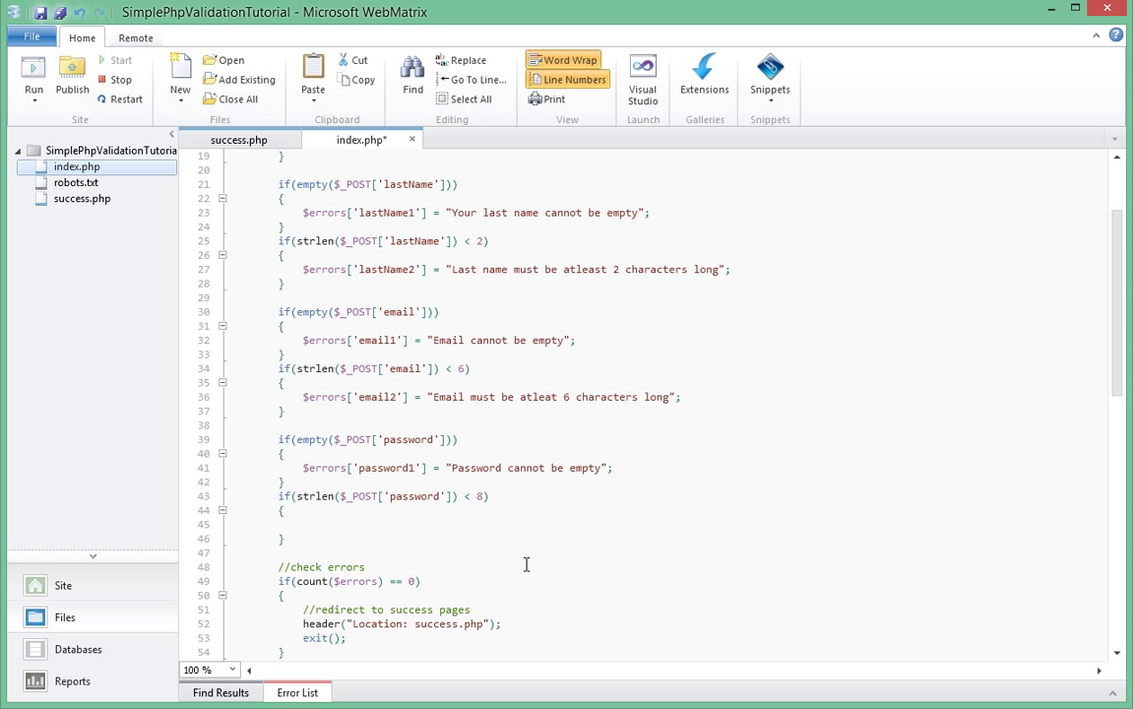
Set $errors['password2'] to "Password must be atlest 8 characters long" inside that check
{"action": "type", "text": "$errors['password2'] ="}
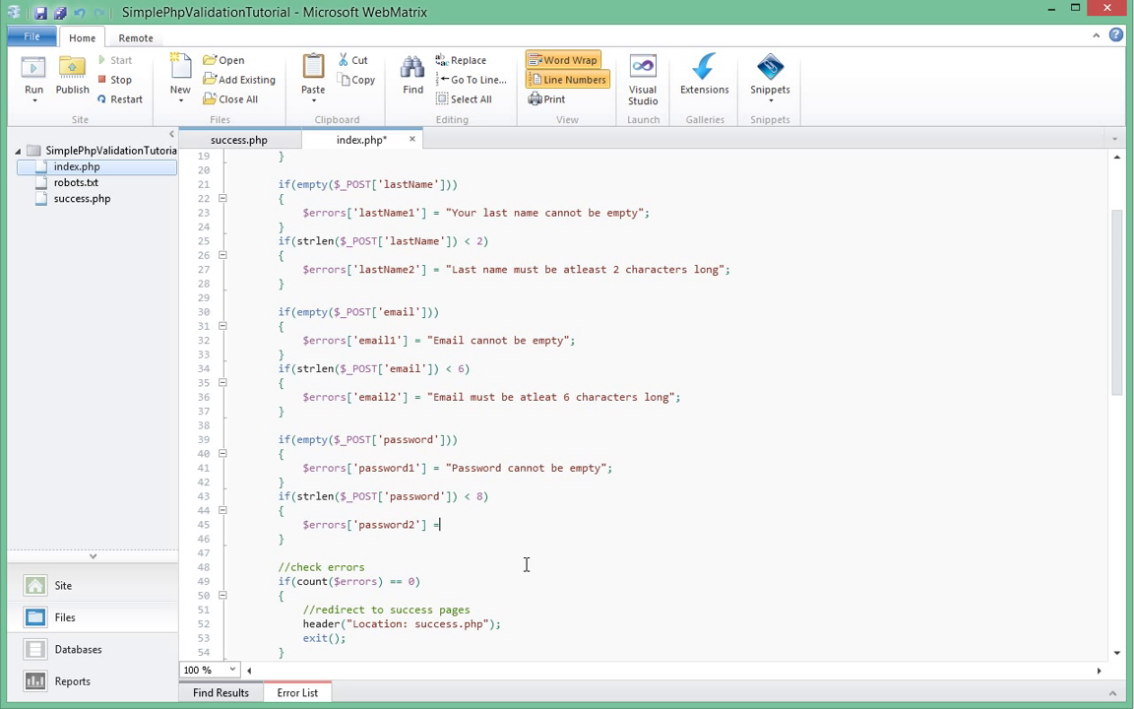
{"action": "type", "text": "\"Password must b"}
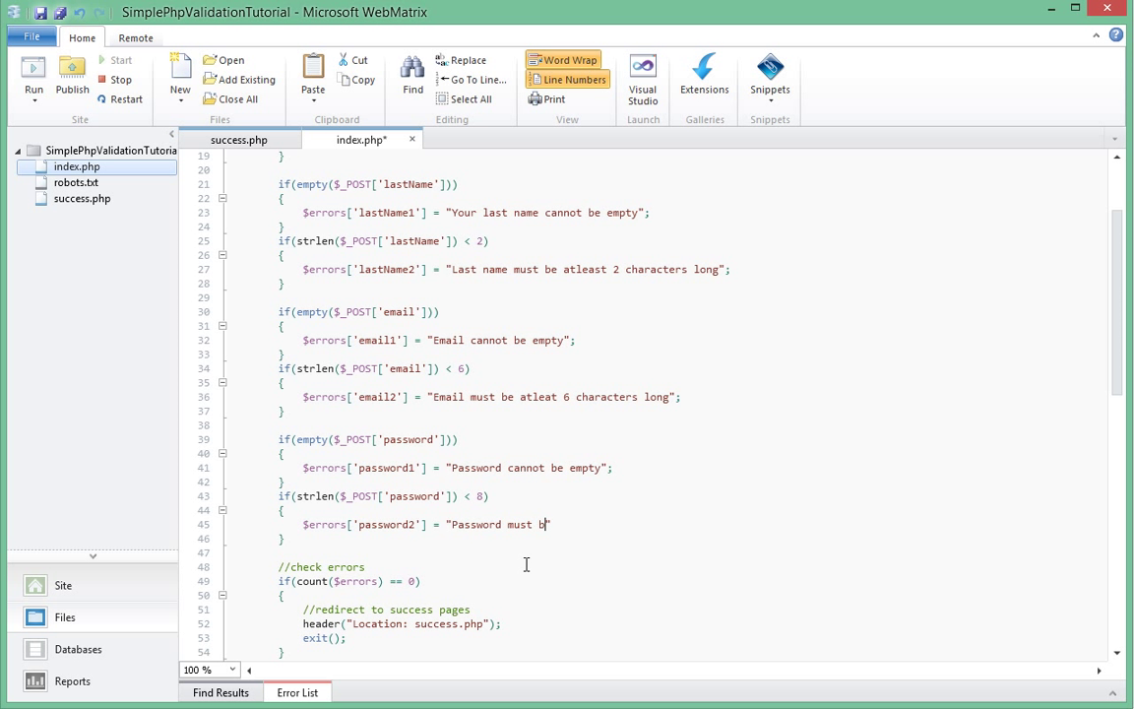
{"action": "type", "text": "atlest"}
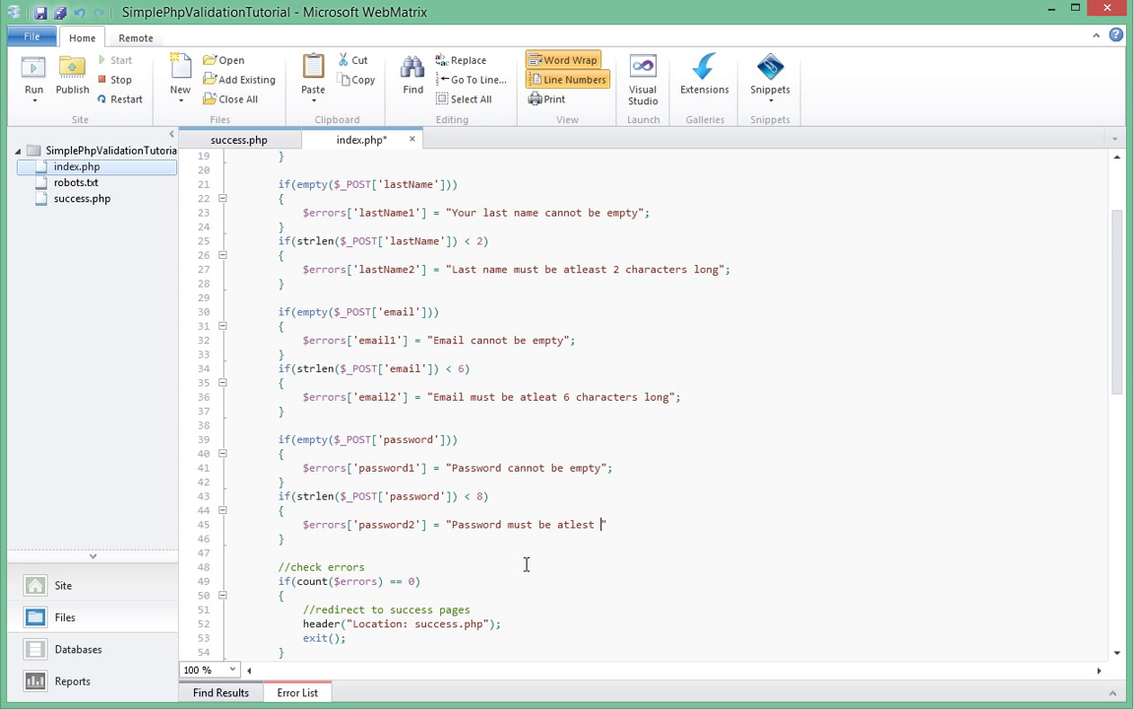
{"action": "type", "text": "8 charact"}
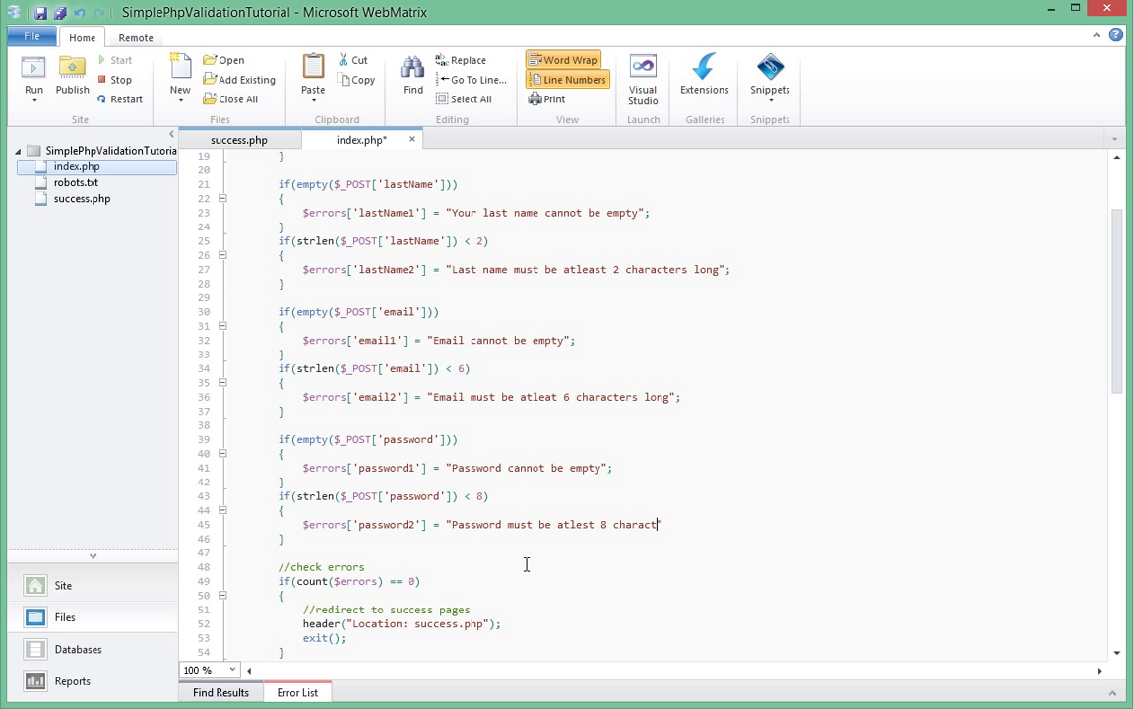
{"action": "type", "text": "ers long\""}
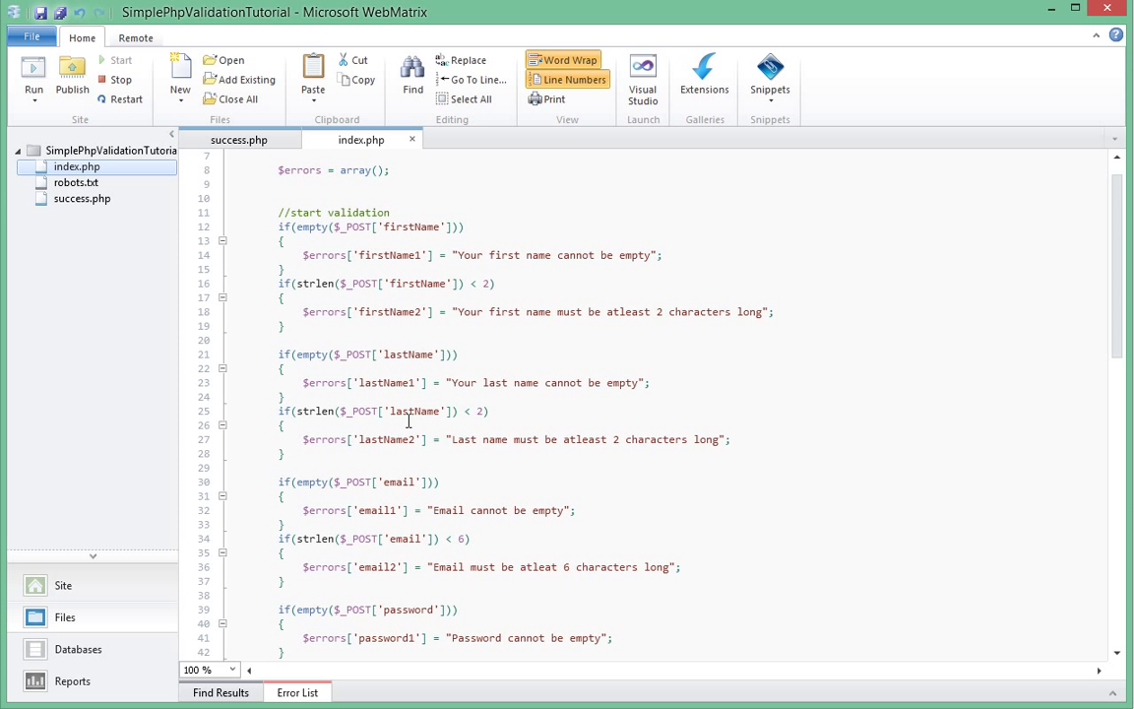
{"action": "scroll", "scroll_direction": "down", "scroll_amount": 3}
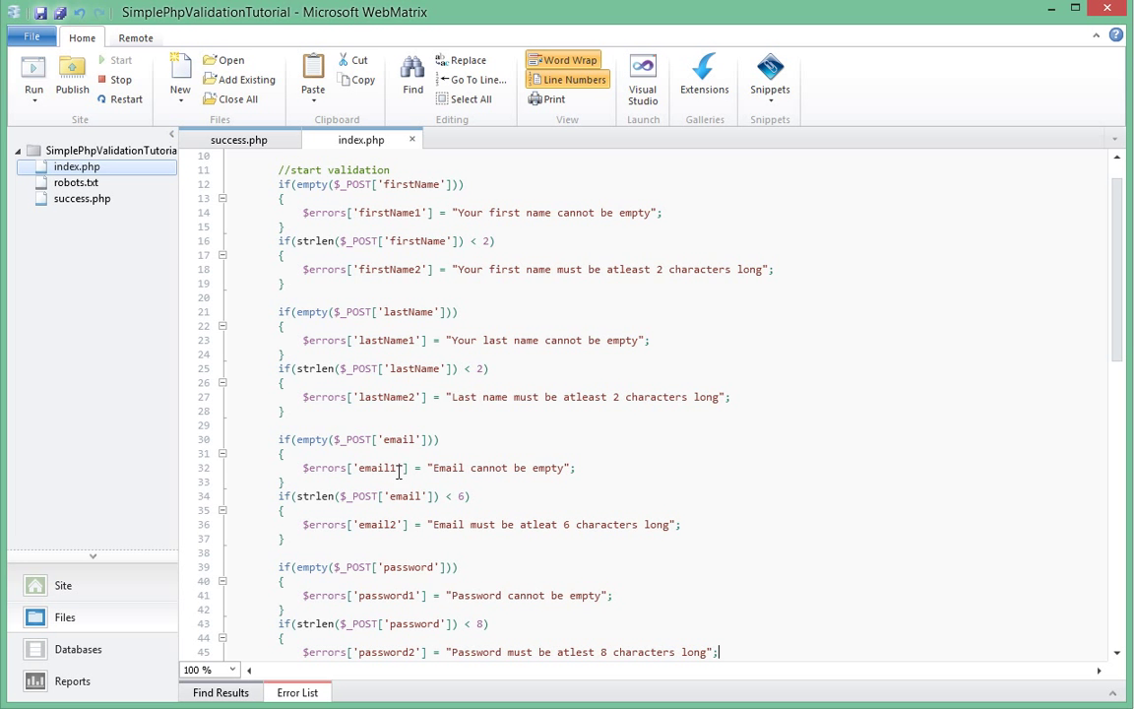
{"action": "scroll", "scroll_direction": "down", "scroll_amount": 3}
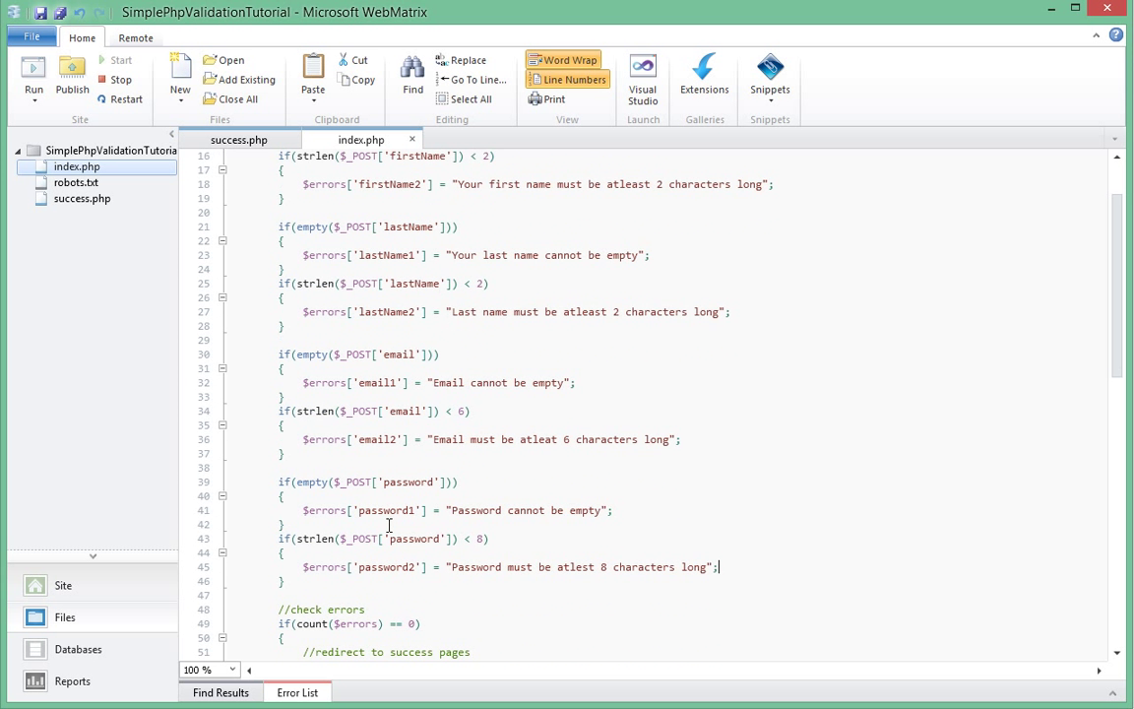
{"action": "scroll", "scroll_direction": "down", "scroll_amount": 3}
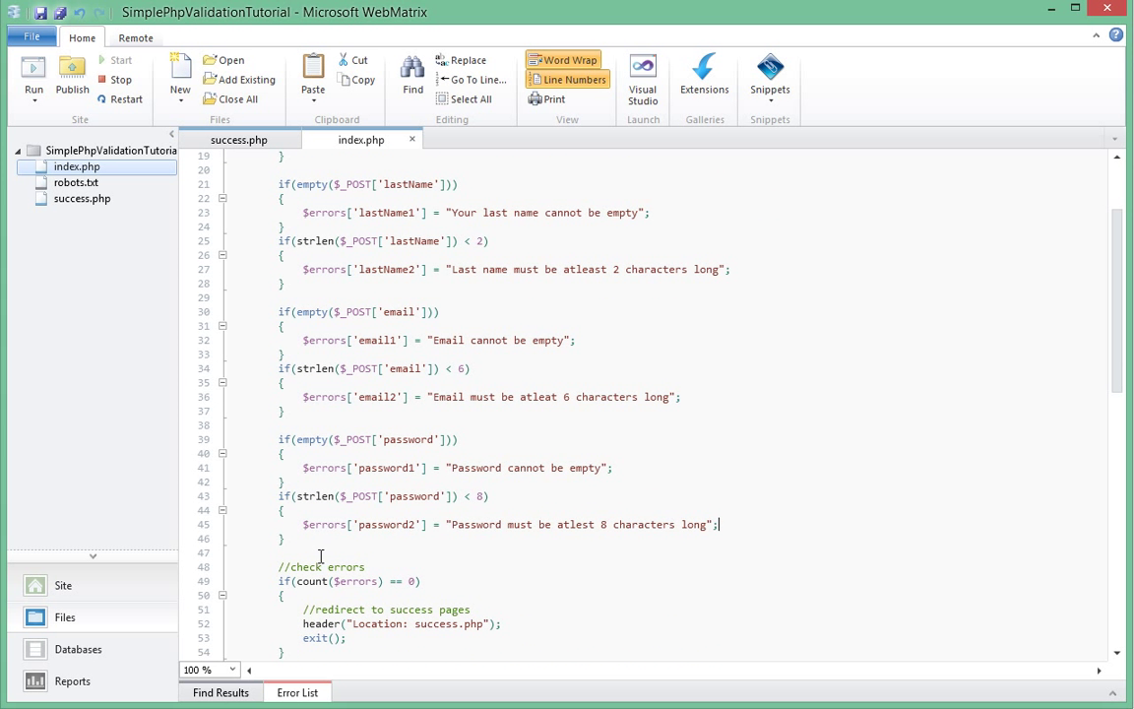
{"action": "scroll", "scroll_direction": "down", "scroll_amount": 3}
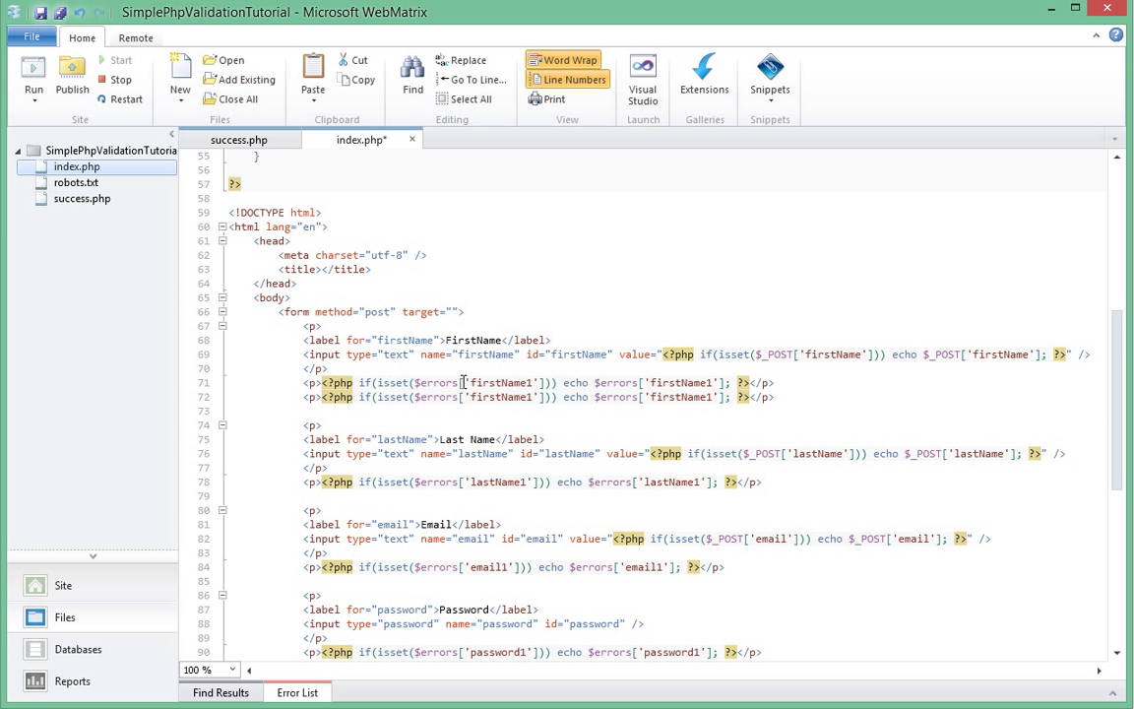
{"action": "mouse_move", "coordinate": [534, 397]}
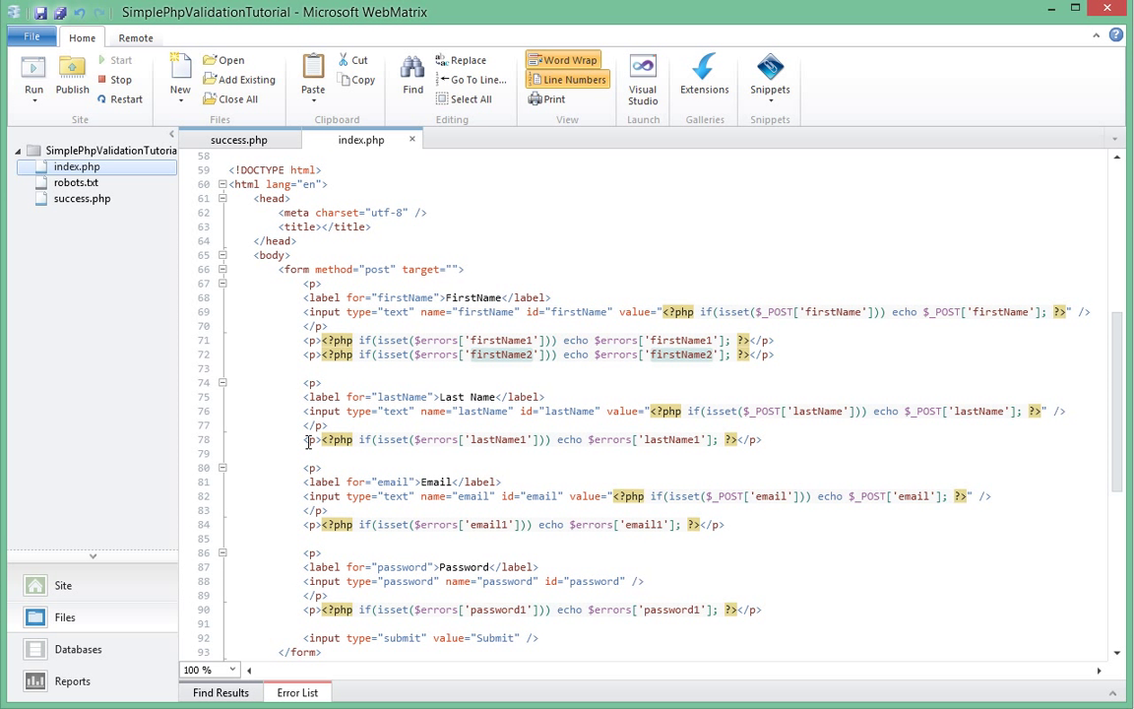
Copy the error echo lines and echo firstName2 and lastName2 beneath each field's first error
{"action": "triple_click", "coordinate": [532, 439]}
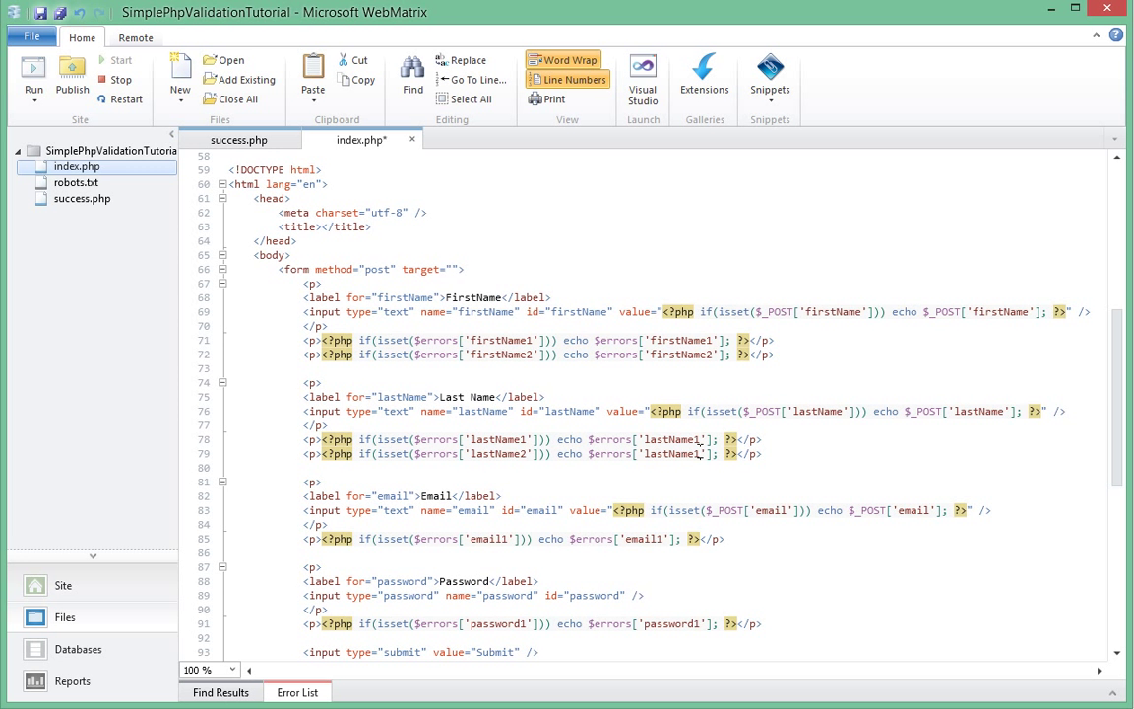
{"action": "scroll", "scroll_direction": "down", "scroll_amount": 3}
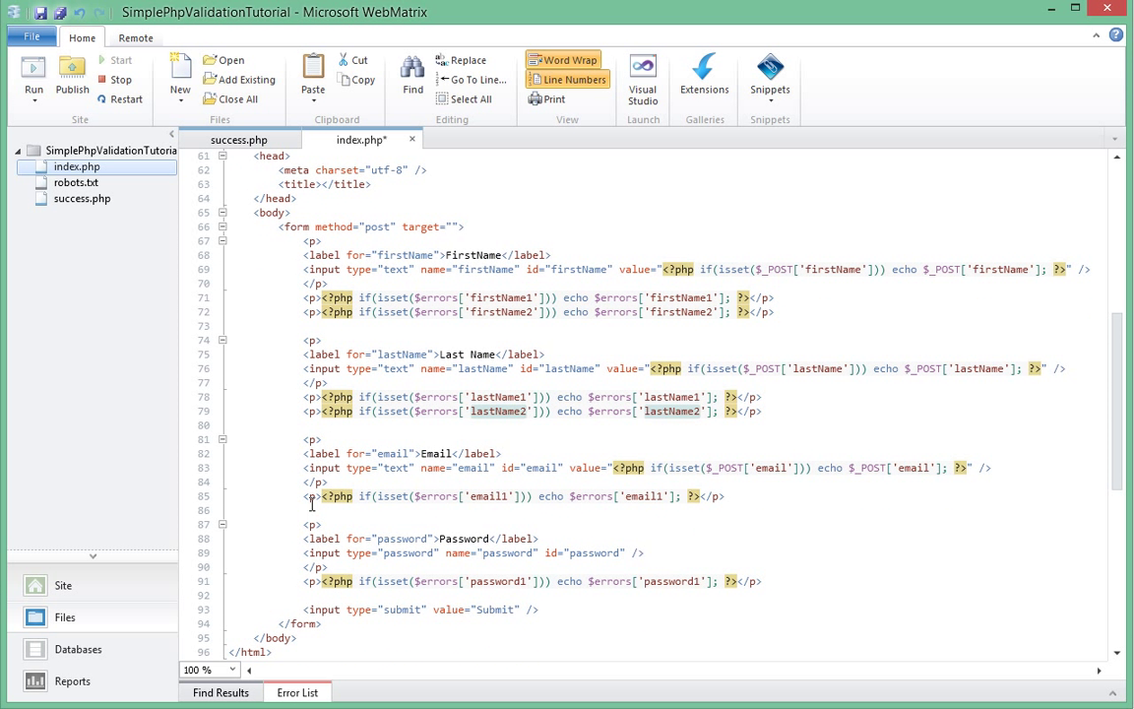